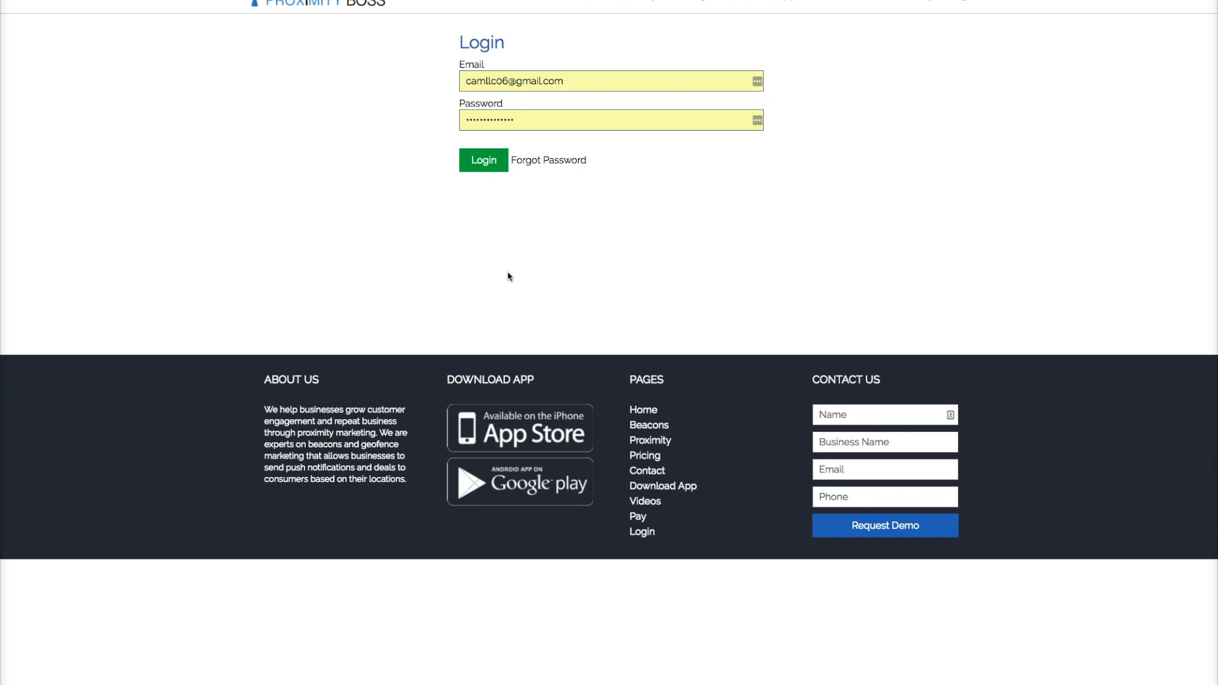
# - Submit the Proximity Boss login, retrying until the admin Businesses page loads
pyautogui.click(484, 160)
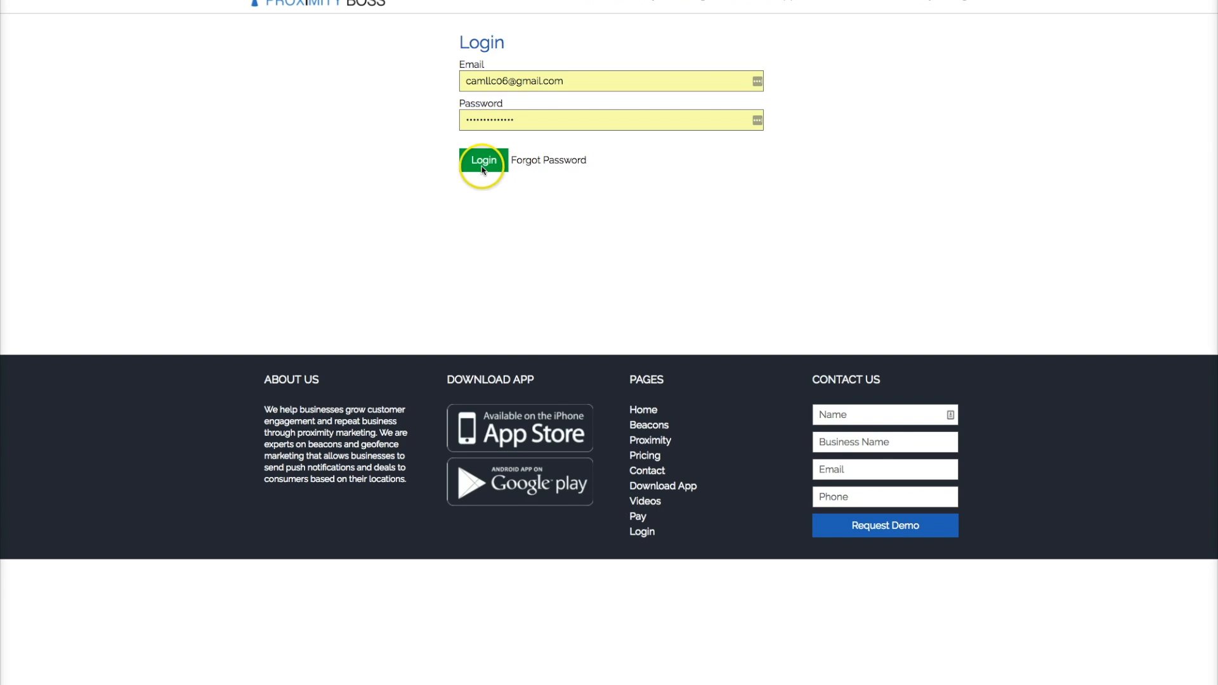
pyautogui.click(482, 160)
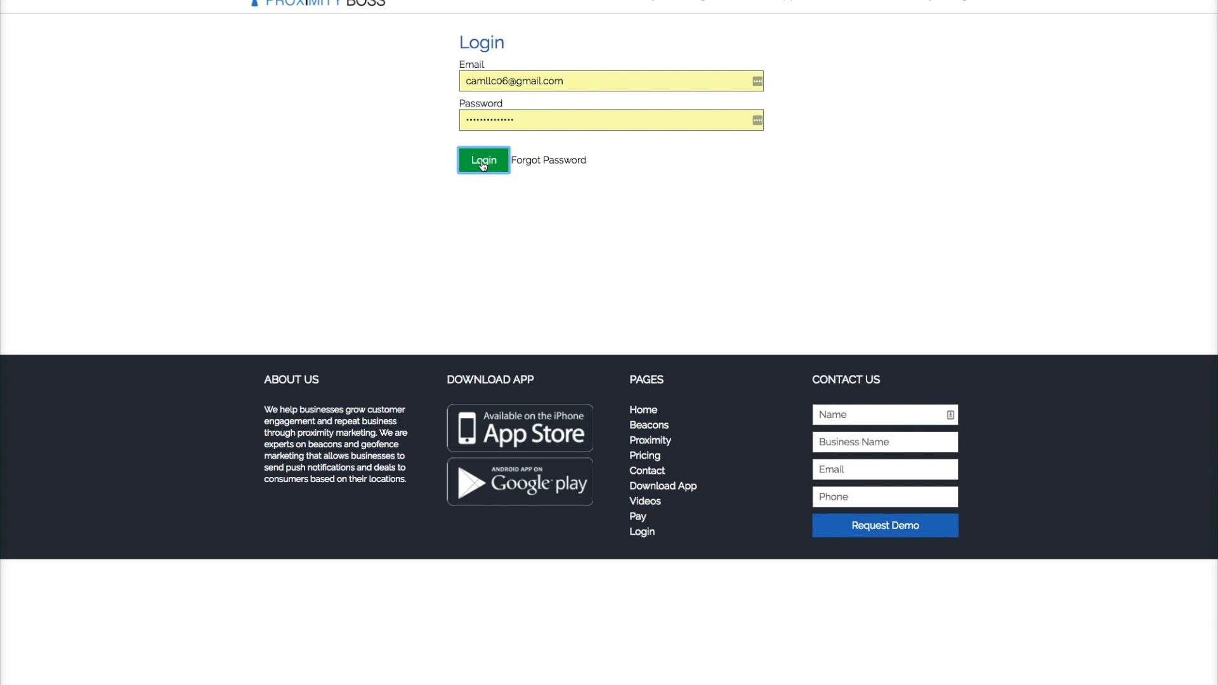
pyautogui.click(482, 160)
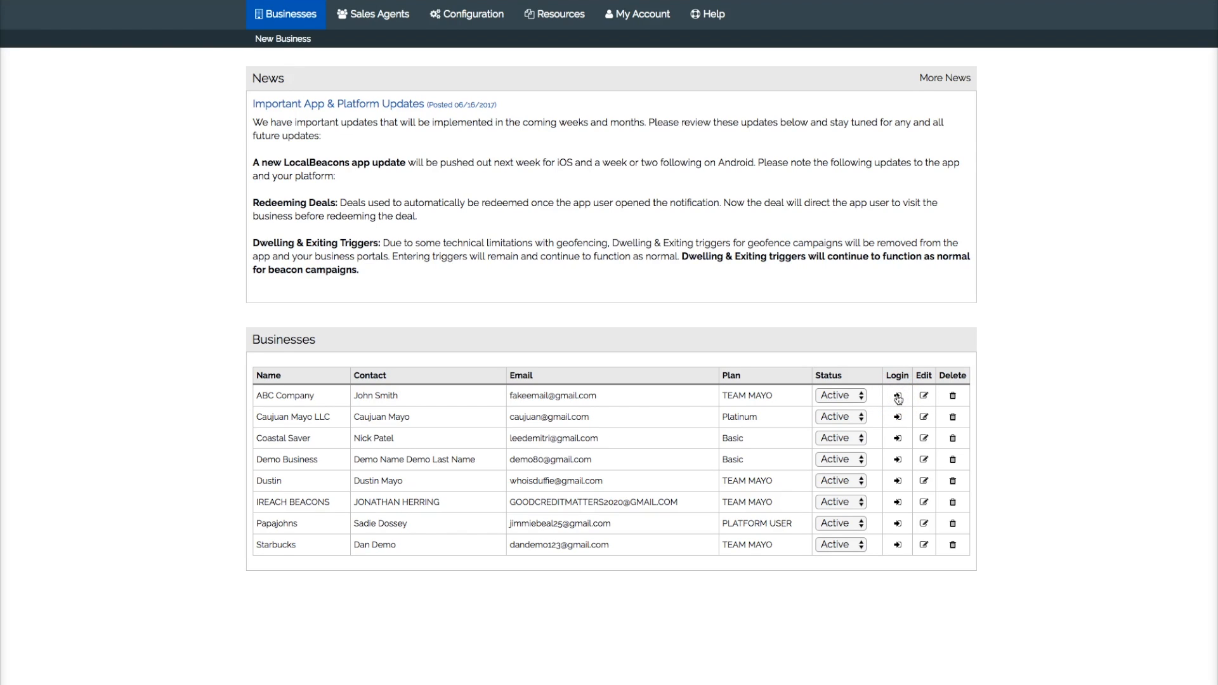
# - Enter ABC Company's business portal and show its saved geofences list
pyautogui.click(896, 397)
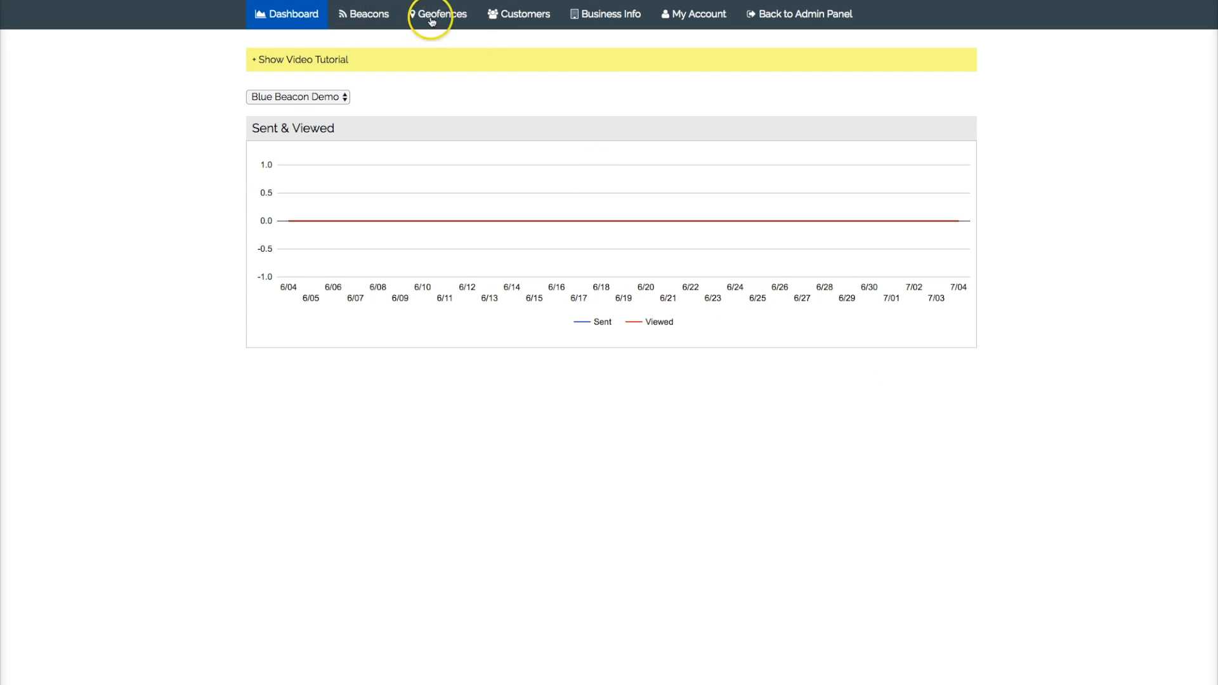
pyautogui.click(437, 13)
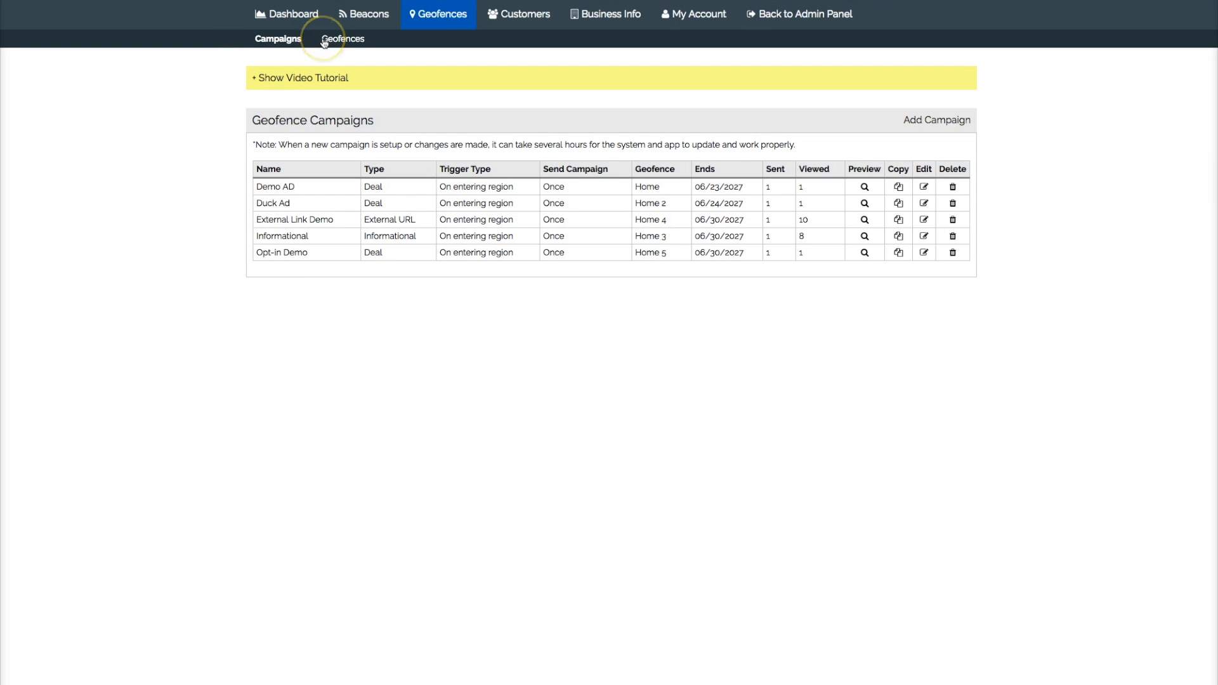
pyautogui.moveTo(959, 99)
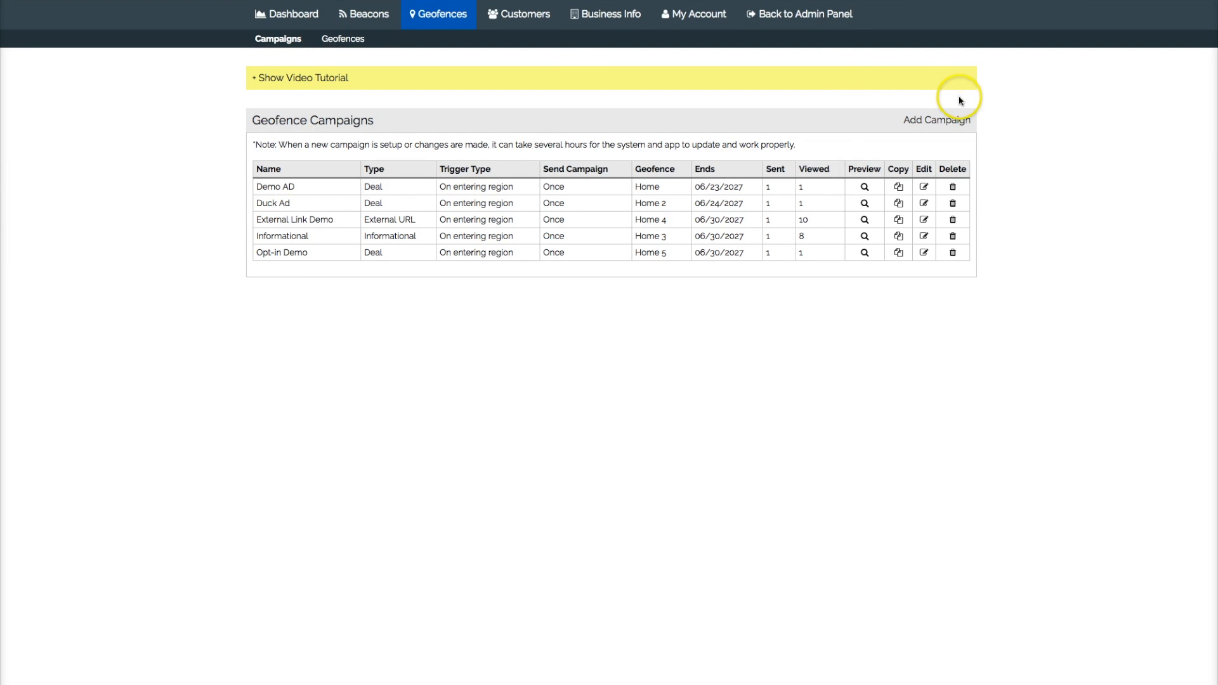
pyautogui.click(342, 38)
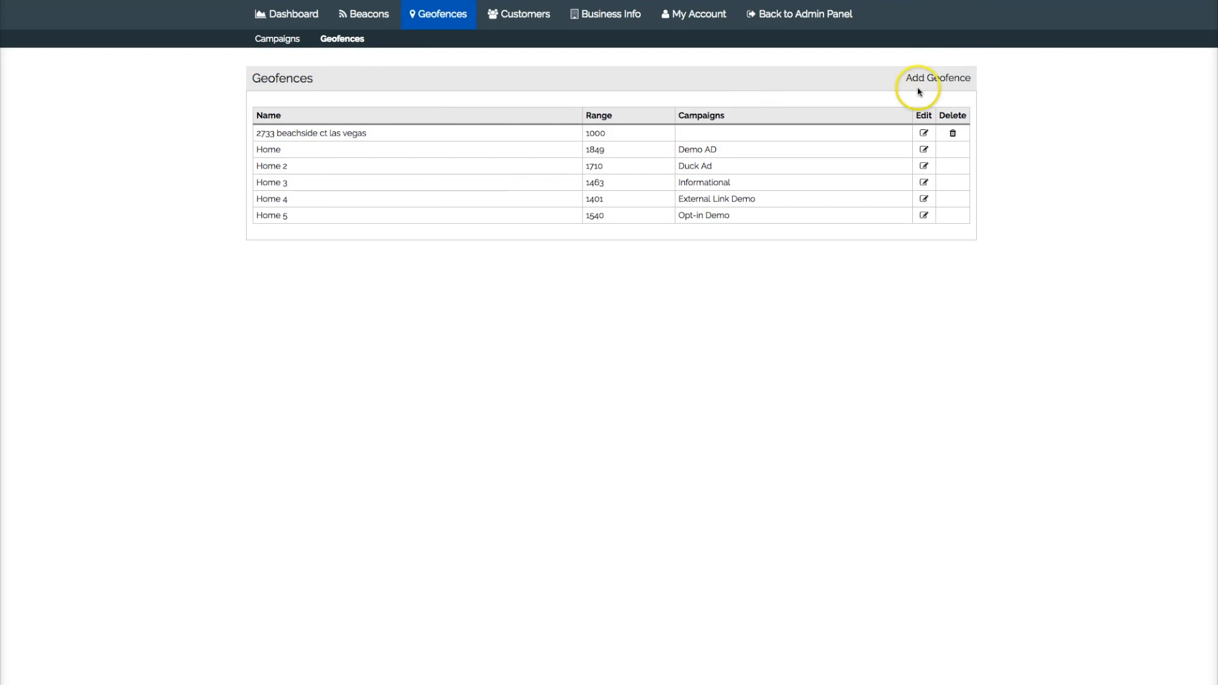
pyautogui.moveTo(925, 79)
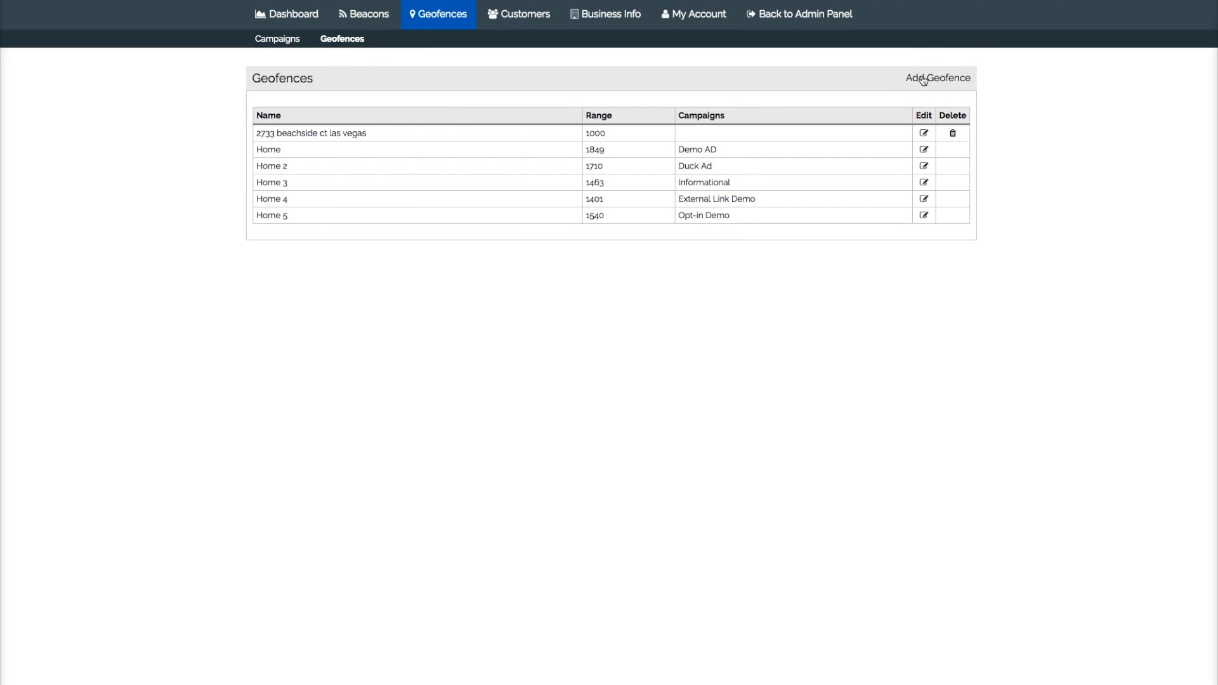
# - Add a geofence over the Gaslamp Quarter and name it 'Downtown San Diego'
pyautogui.click(937, 78)
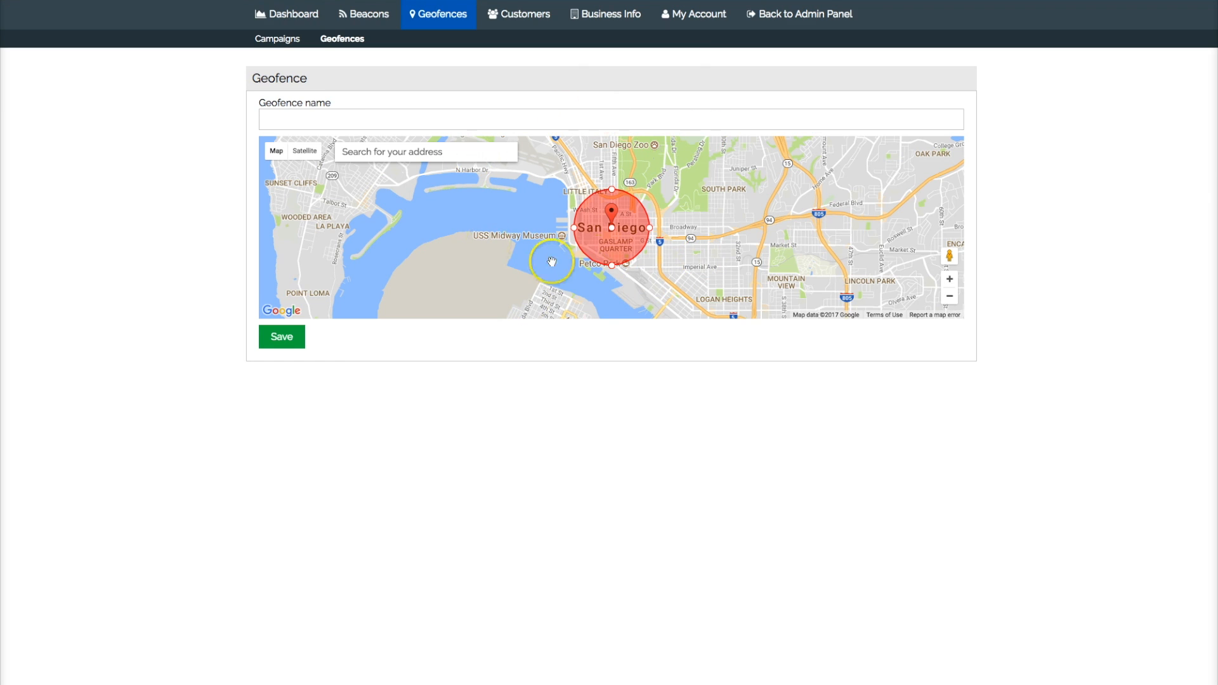
pyautogui.moveTo(551, 261); pyautogui.dragTo(664, 225)
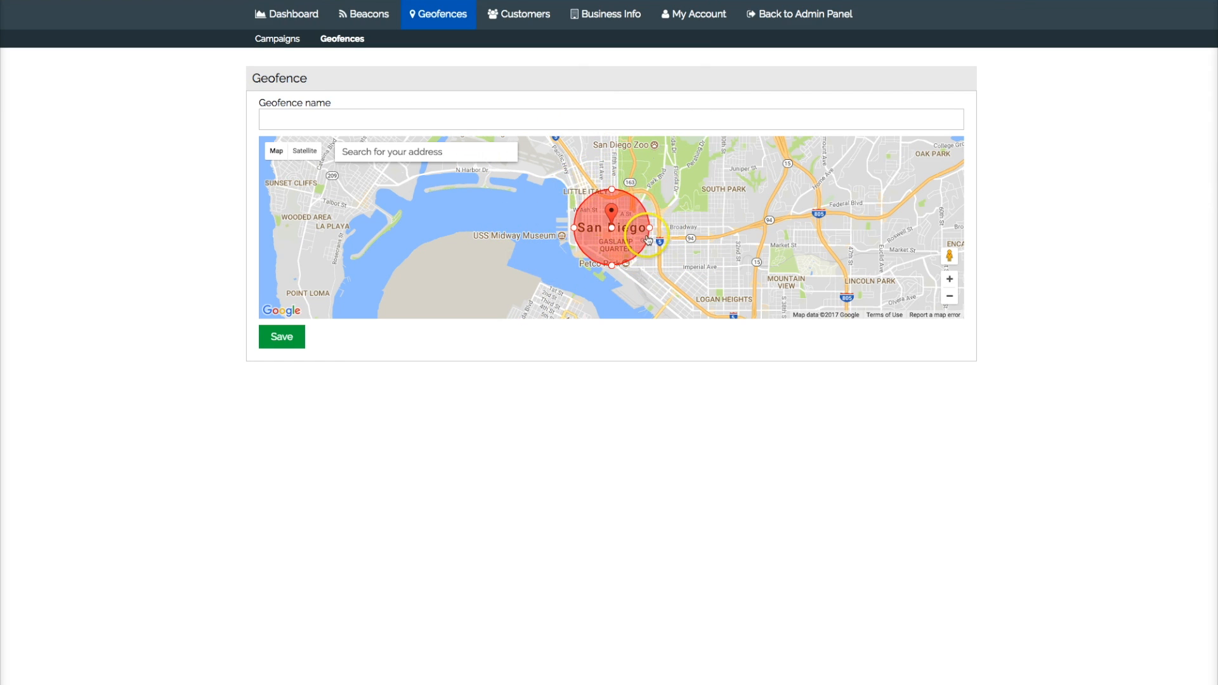
pyautogui.click(612, 119)
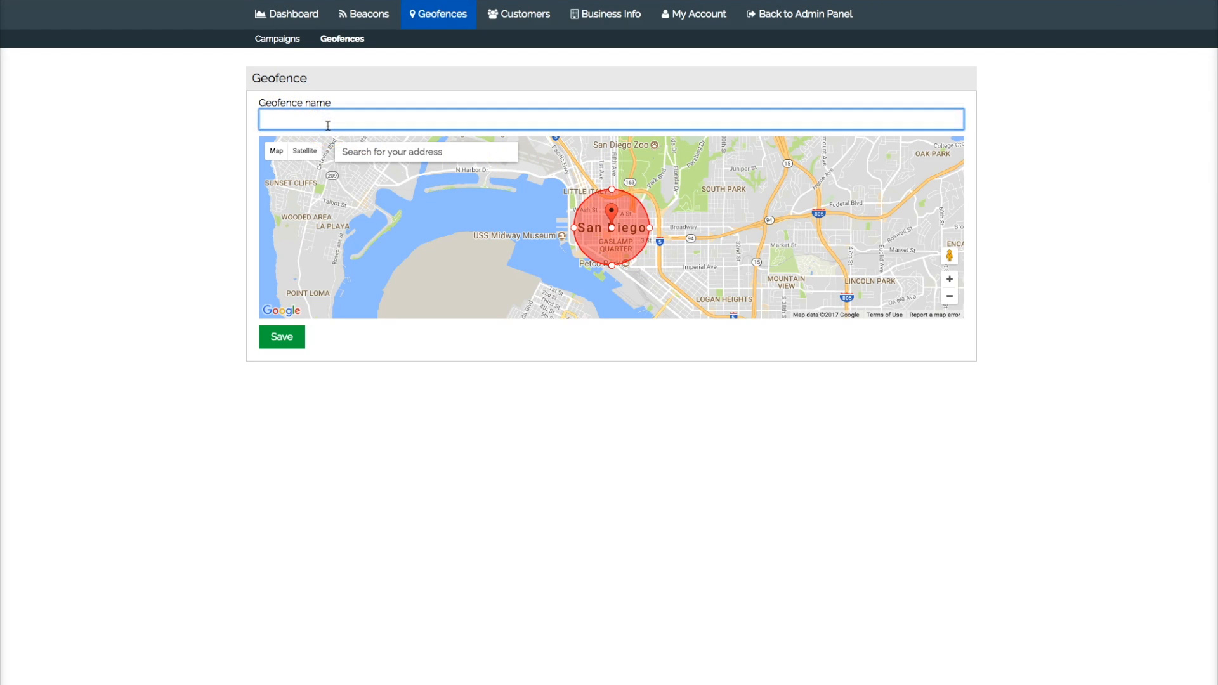
pyautogui.write('Down')
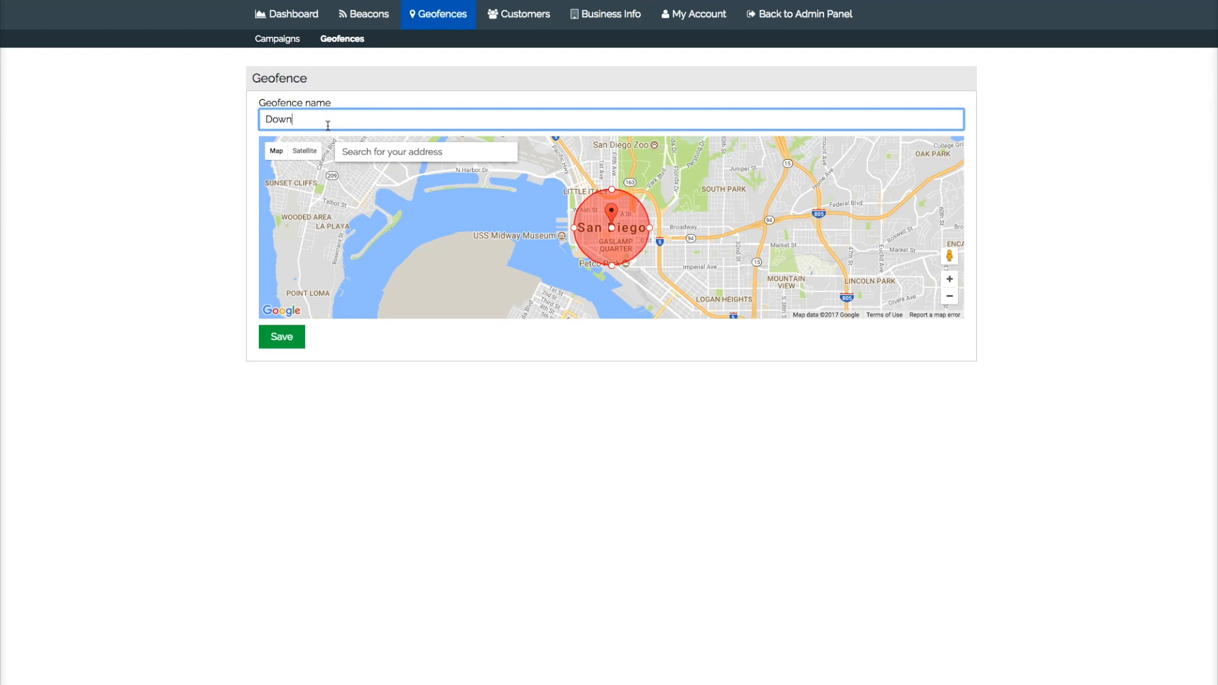
pyautogui.write('town Sandies')
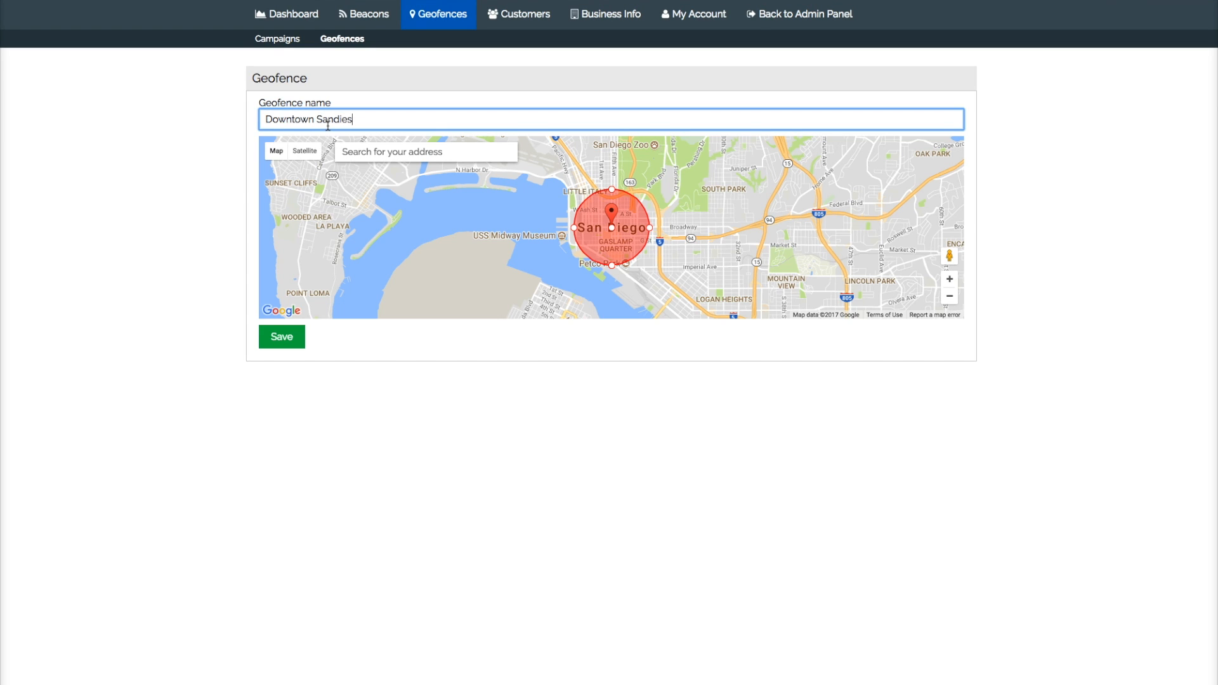
pyautogui.press('Backspace')
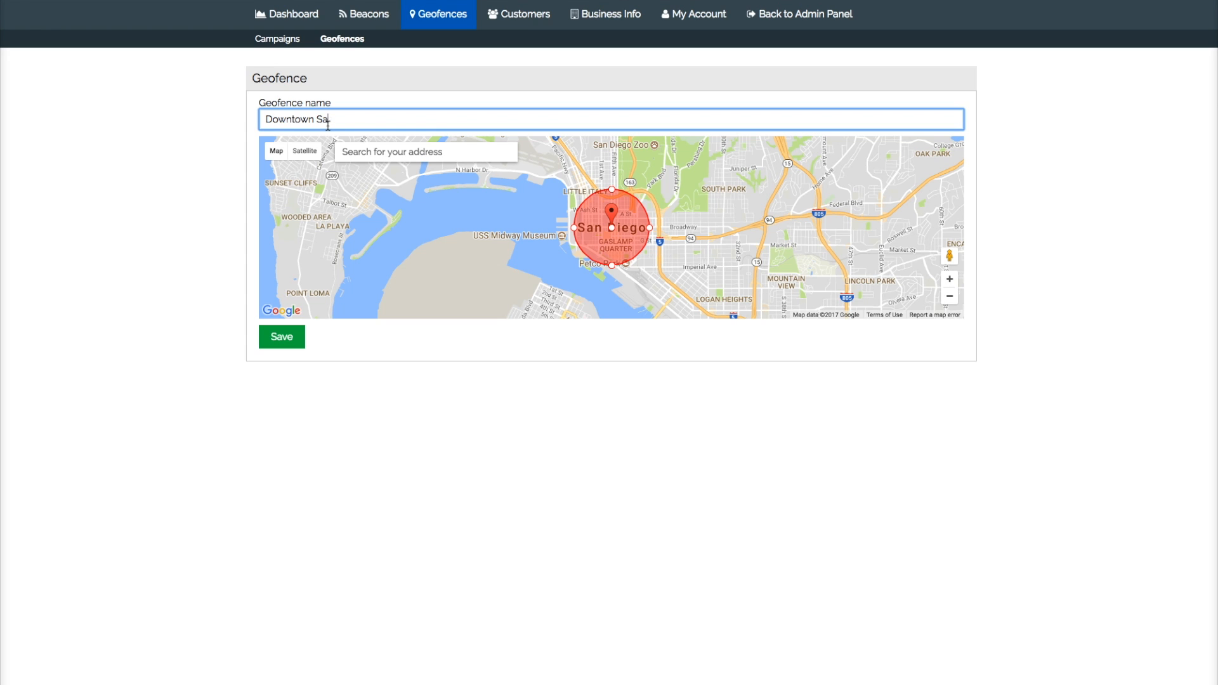
pyautogui.write('n Die')
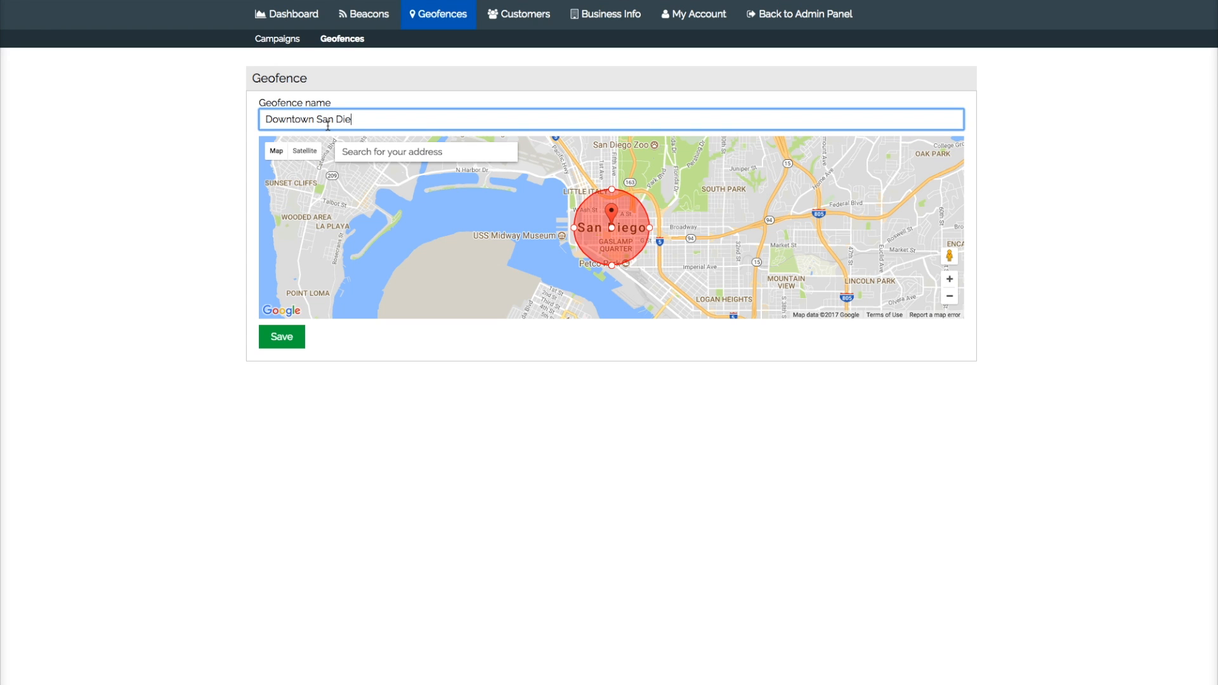
pyautogui.write('go')
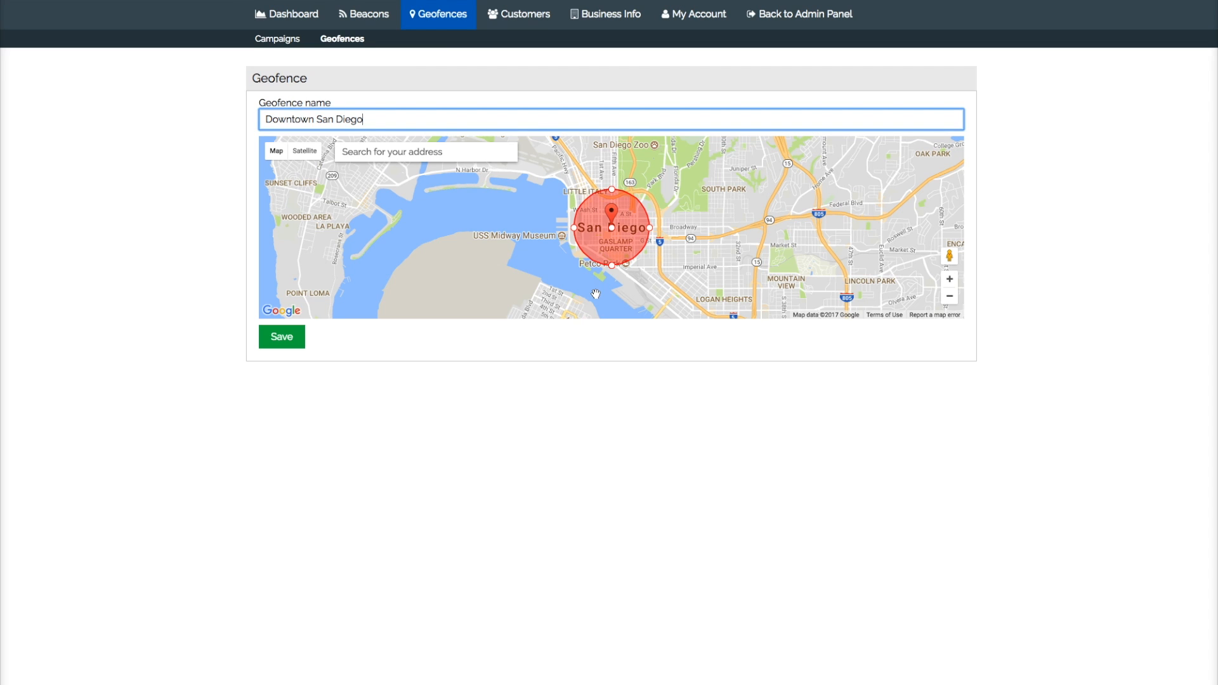
# - Attempt to save the geofence and readjust the circle on the map
pyautogui.click(281, 337)
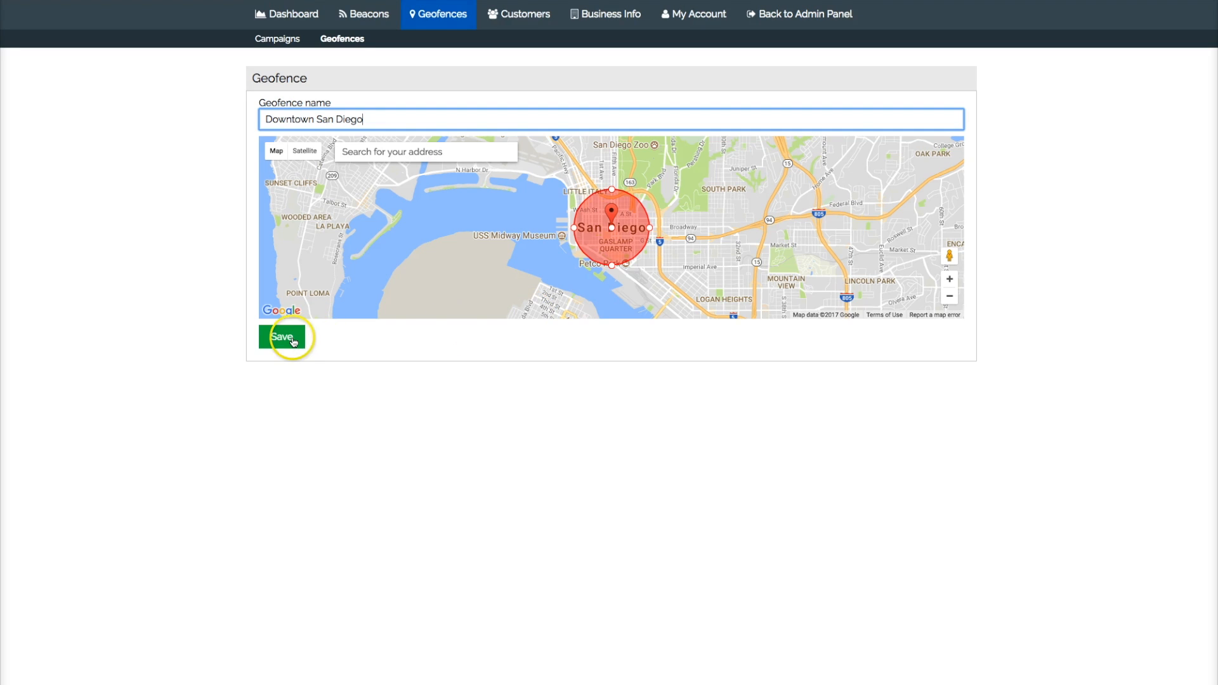
pyautogui.click(282, 337)
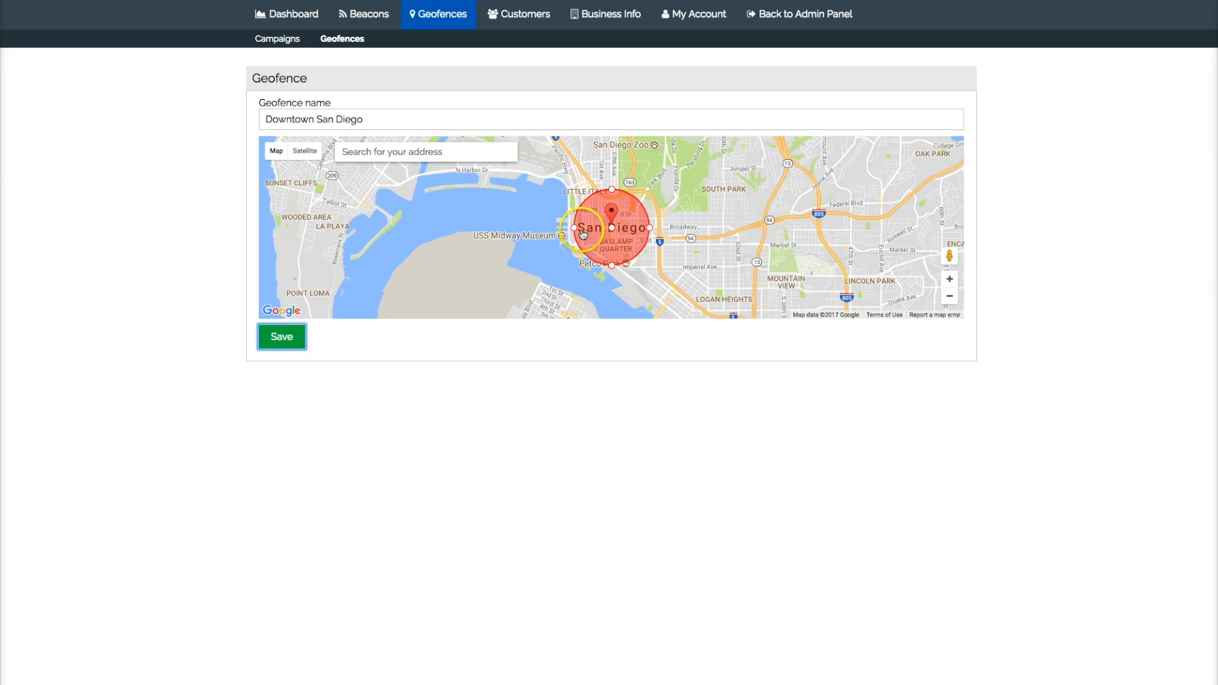
pyautogui.moveTo(591, 230); pyautogui.dragTo(636, 208)
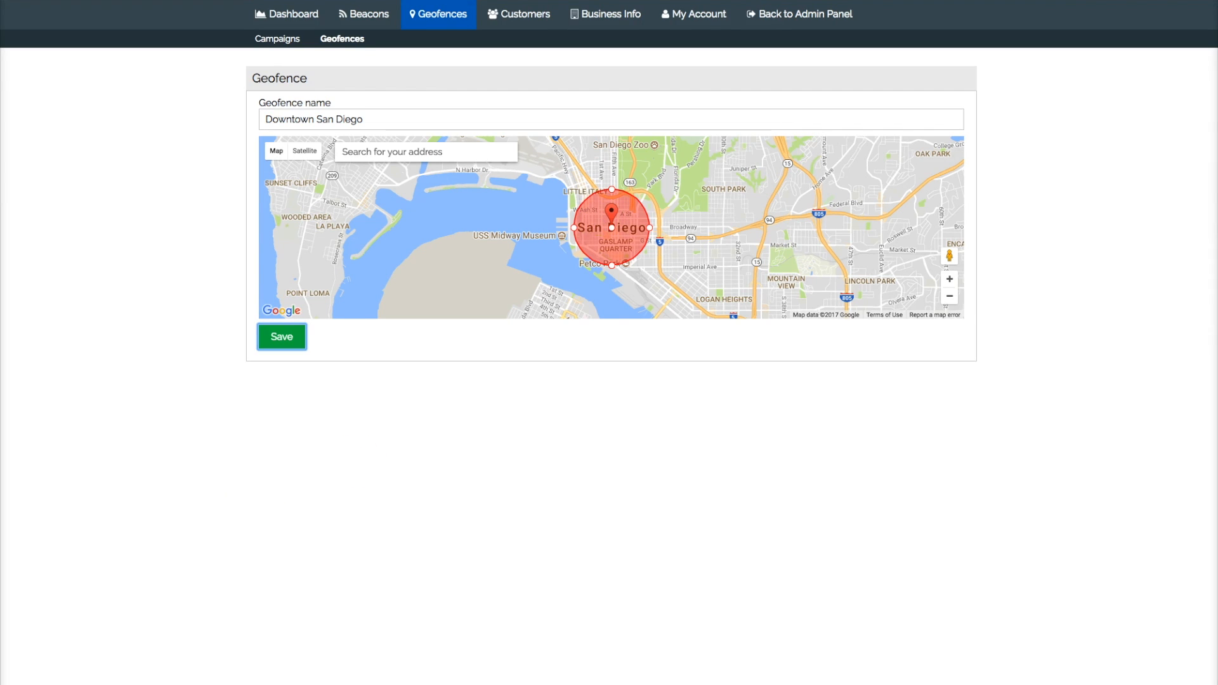
# - Save the Downtown San Diego geofence and start a blank campaign from the Campaigns list
pyautogui.click(281, 337)
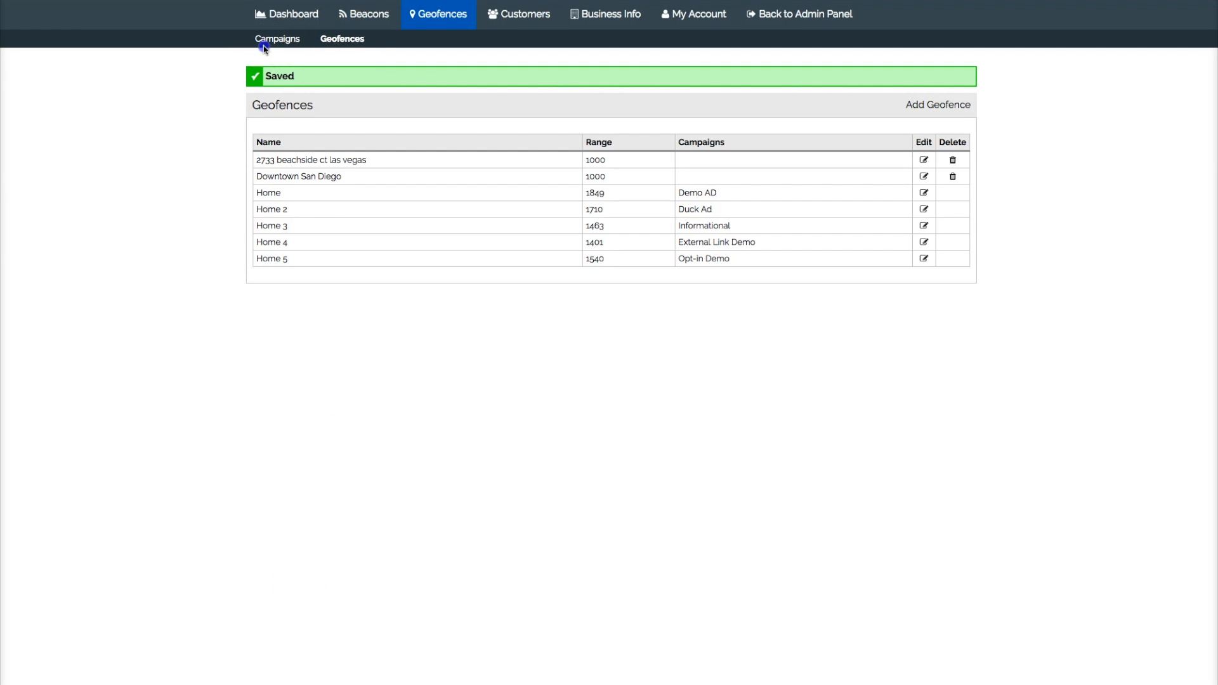
pyautogui.click(277, 39)
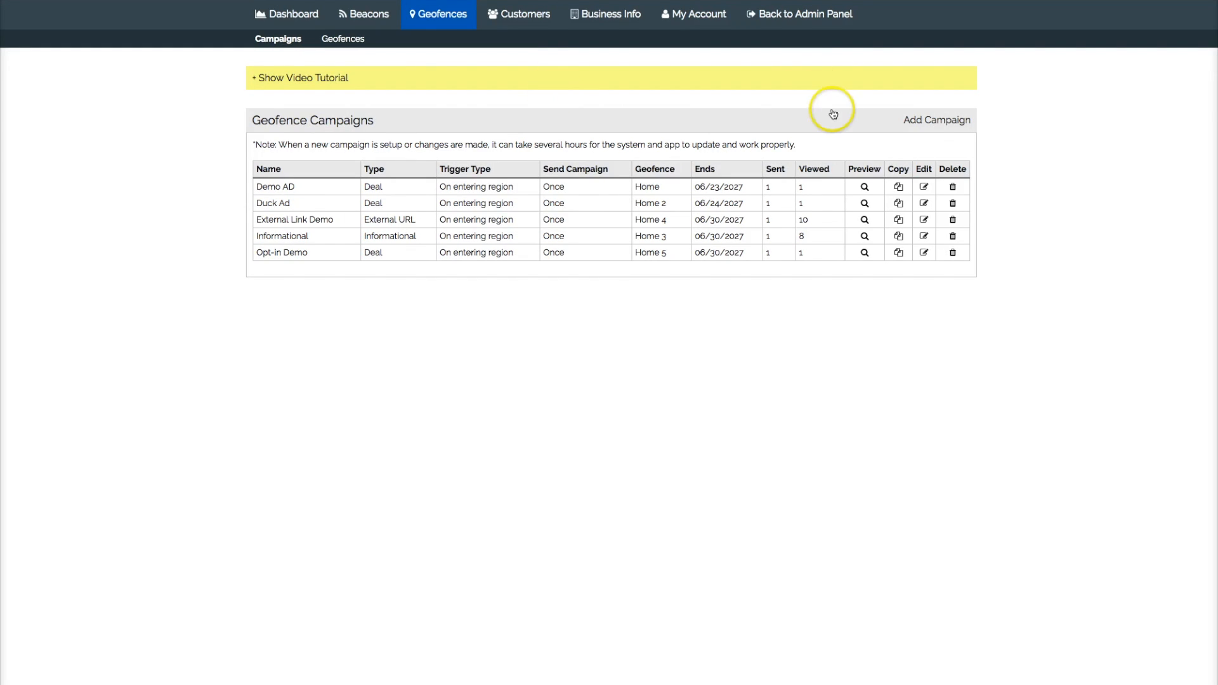
pyautogui.moveTo(927, 139)
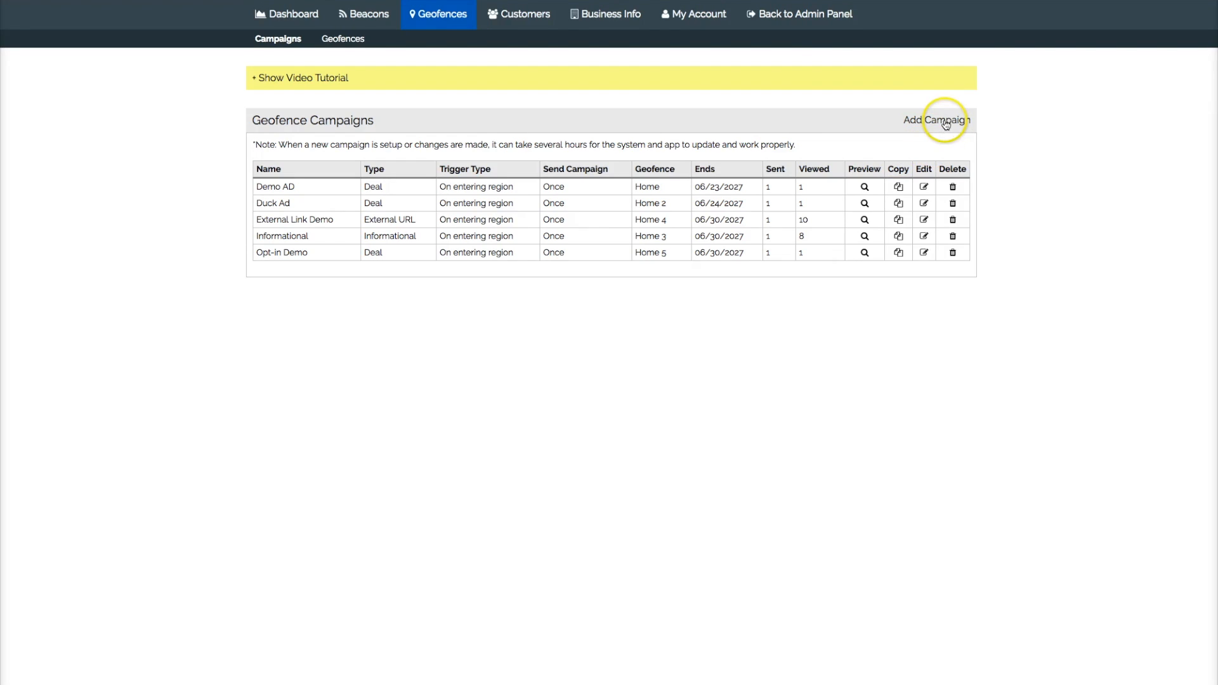
pyautogui.click(936, 120)
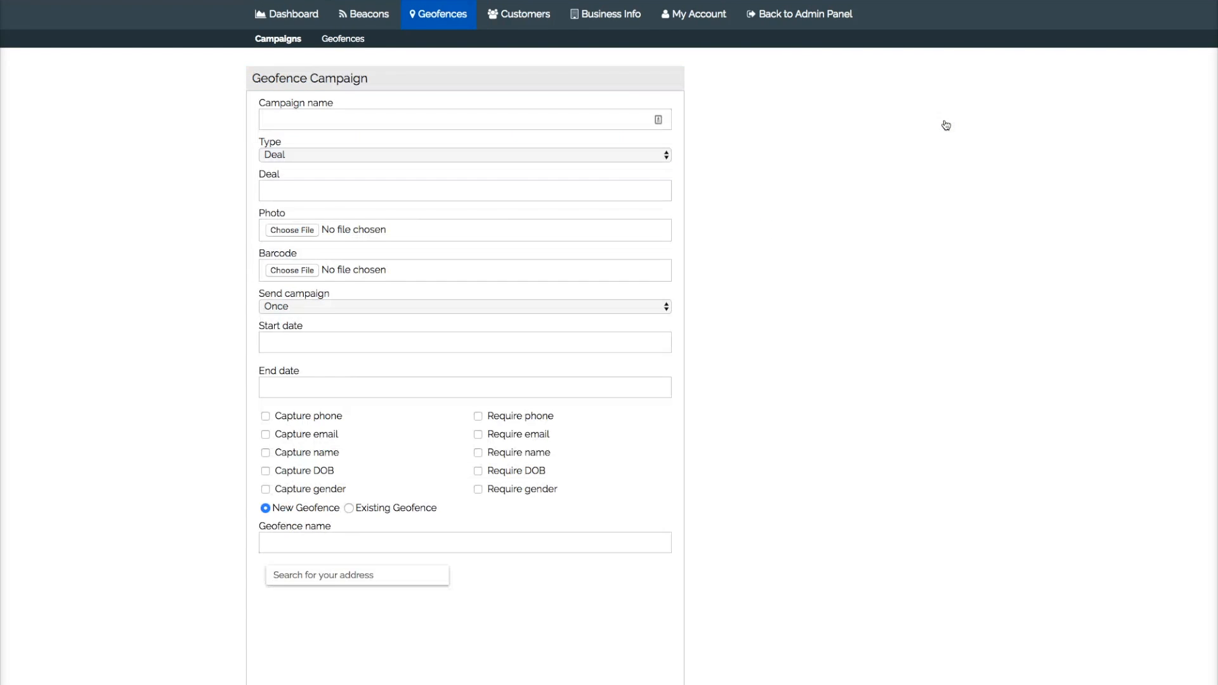
# - Enter campaign name 'San Diego gaslamp' and deal headline 'Headline Goes Here'
pyautogui.click(465, 118)
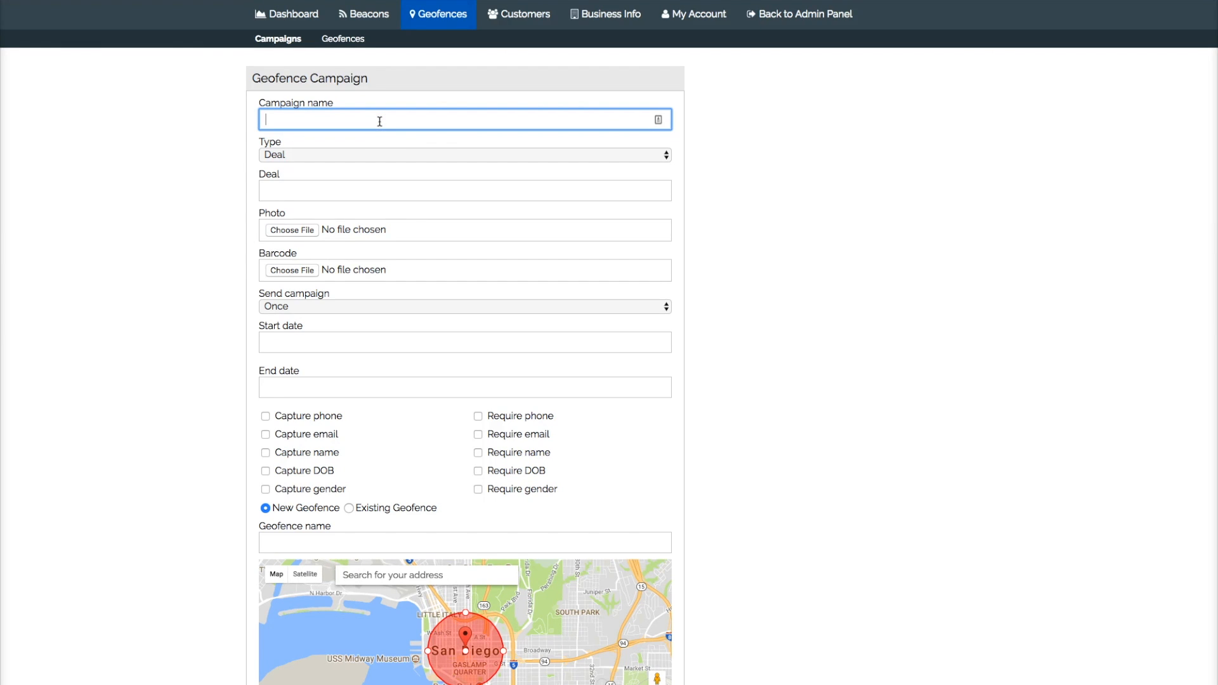
pyautogui.write('San')
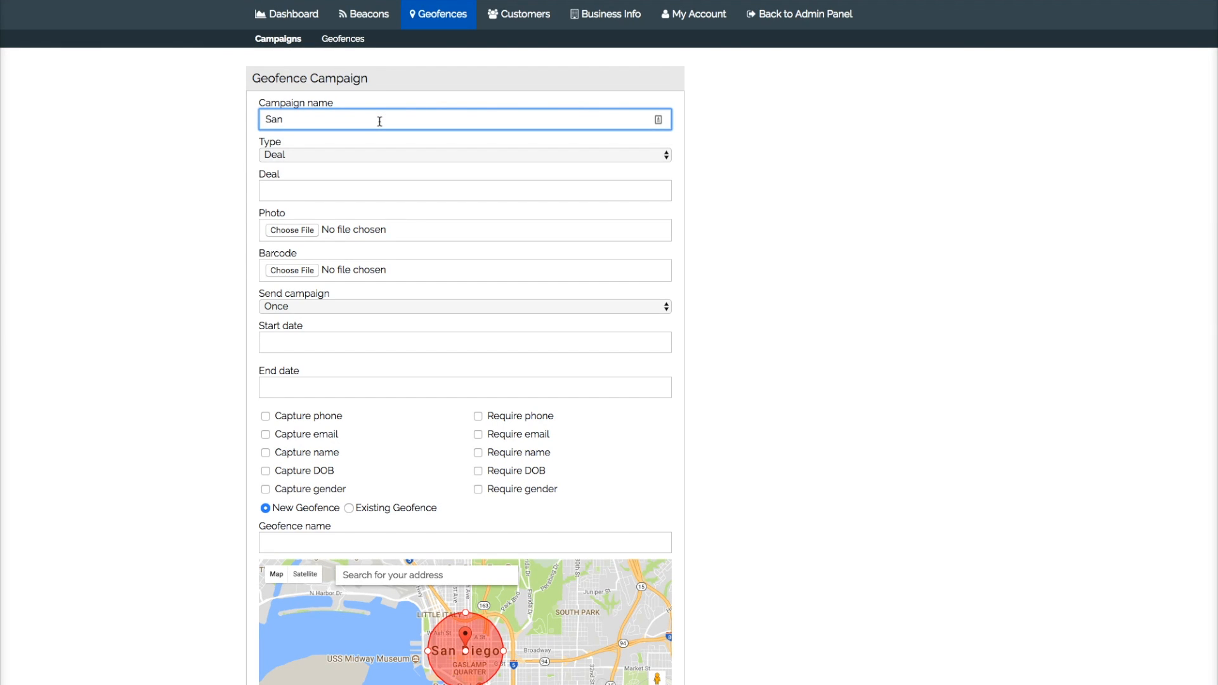
pyautogui.write('Die')
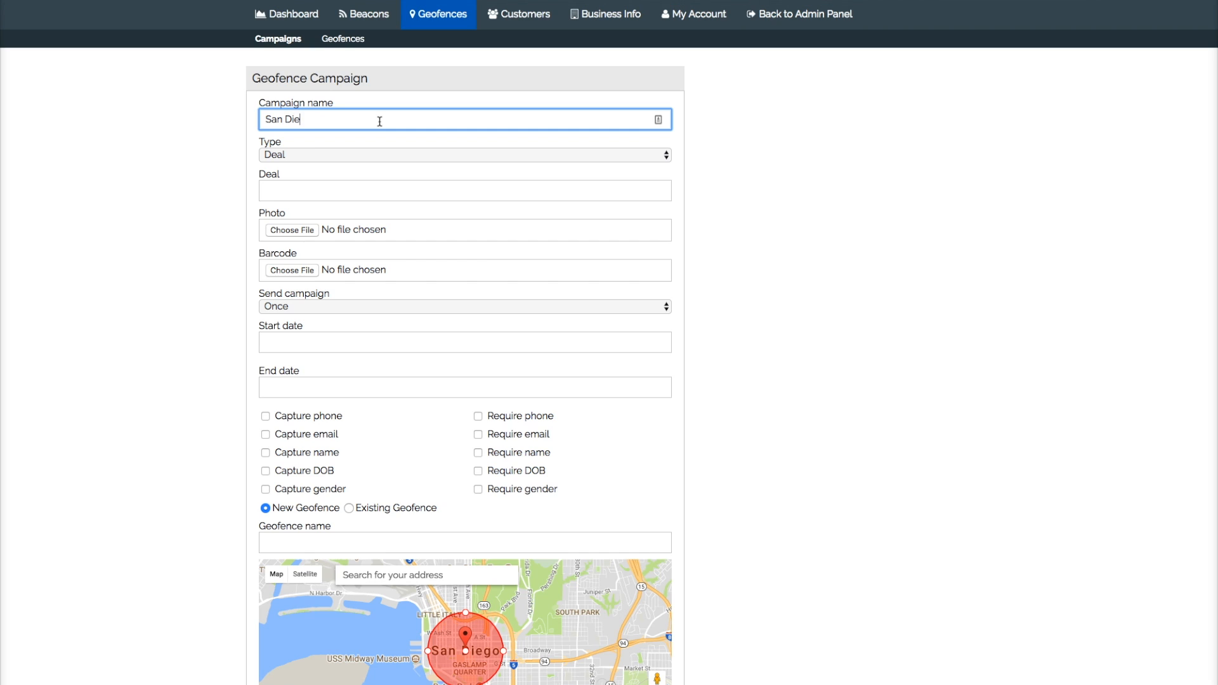
pyautogui.write('go gaslamp')
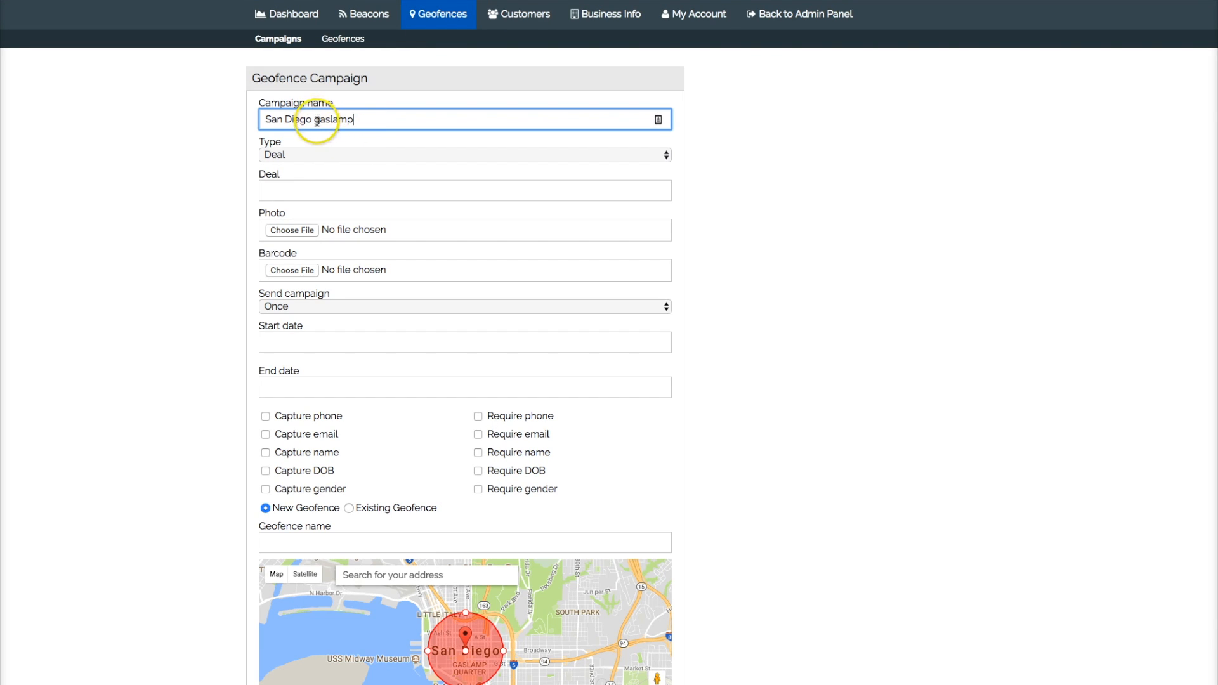
pyautogui.click(465, 155)
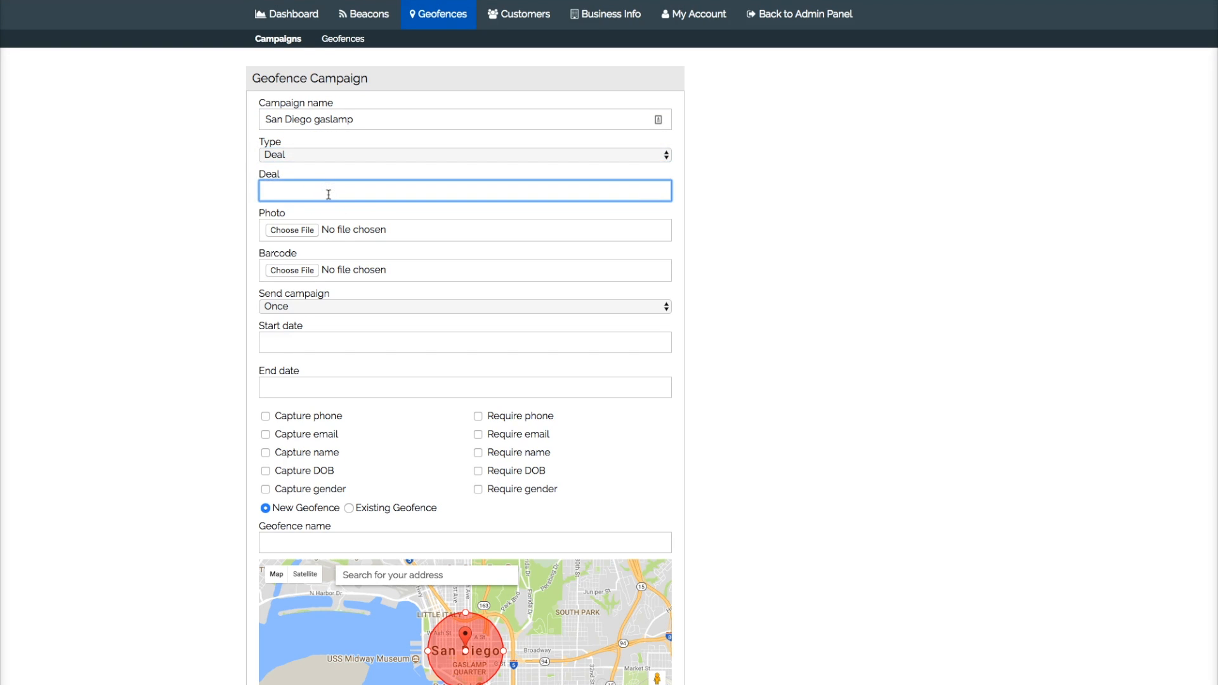
pyautogui.click(464, 190)
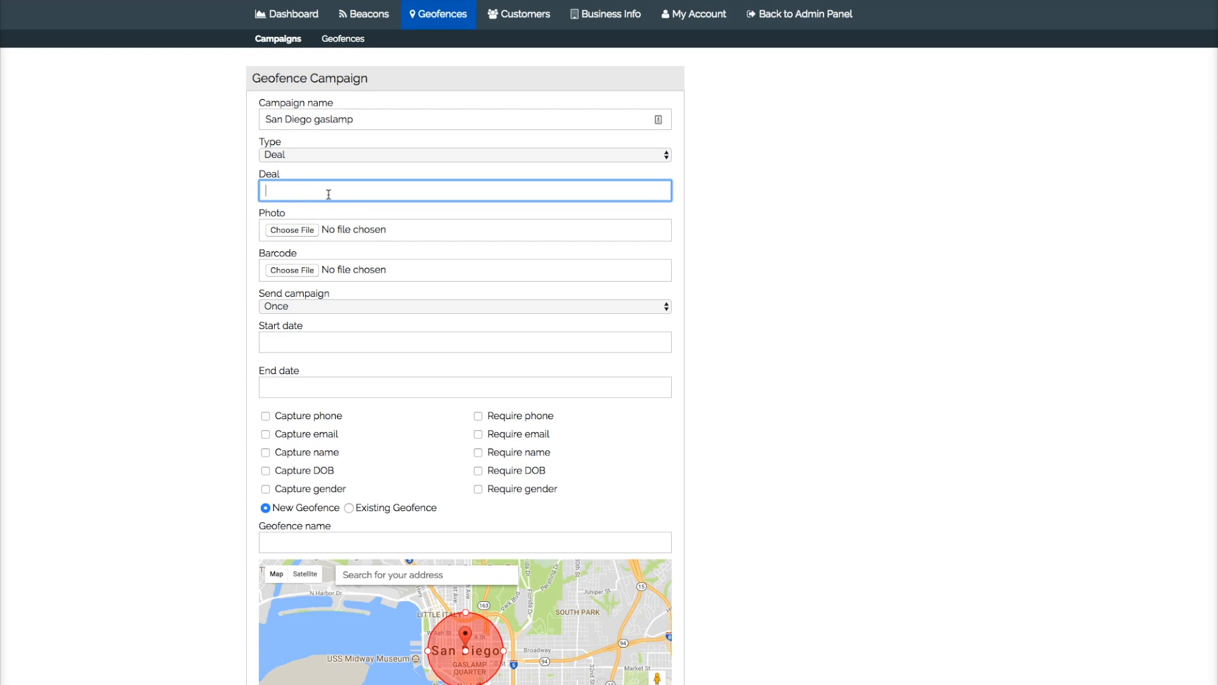
pyautogui.write('Headline')
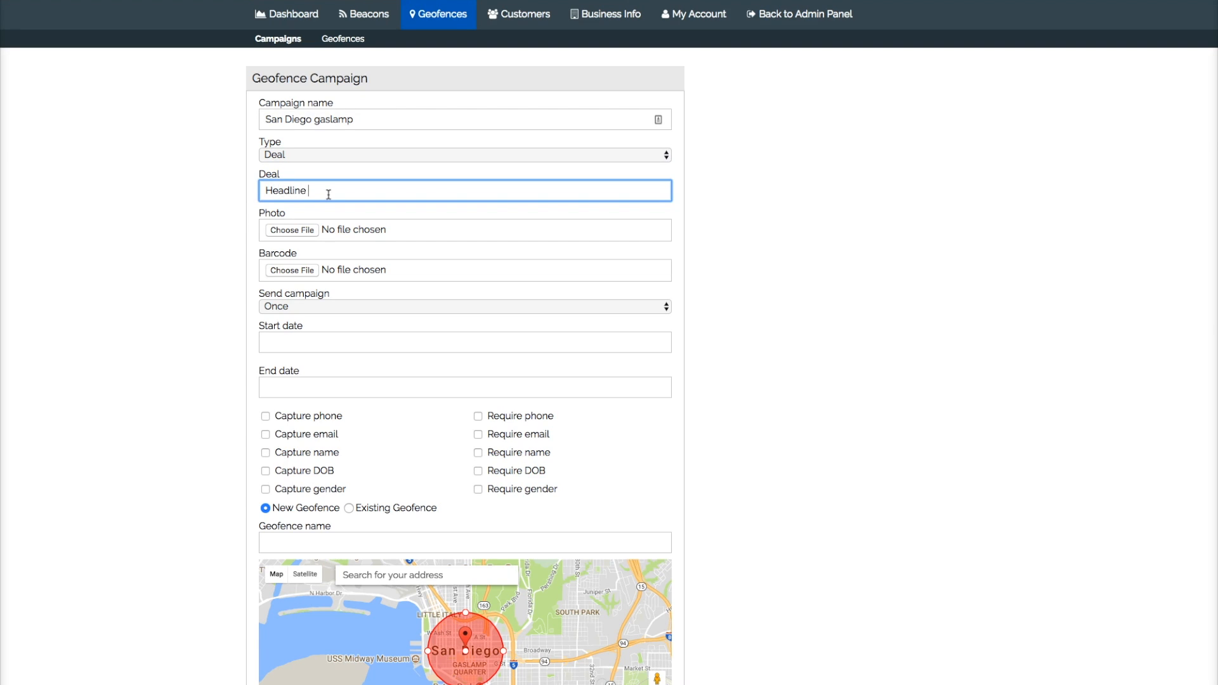
pyautogui.write('Goes Here')
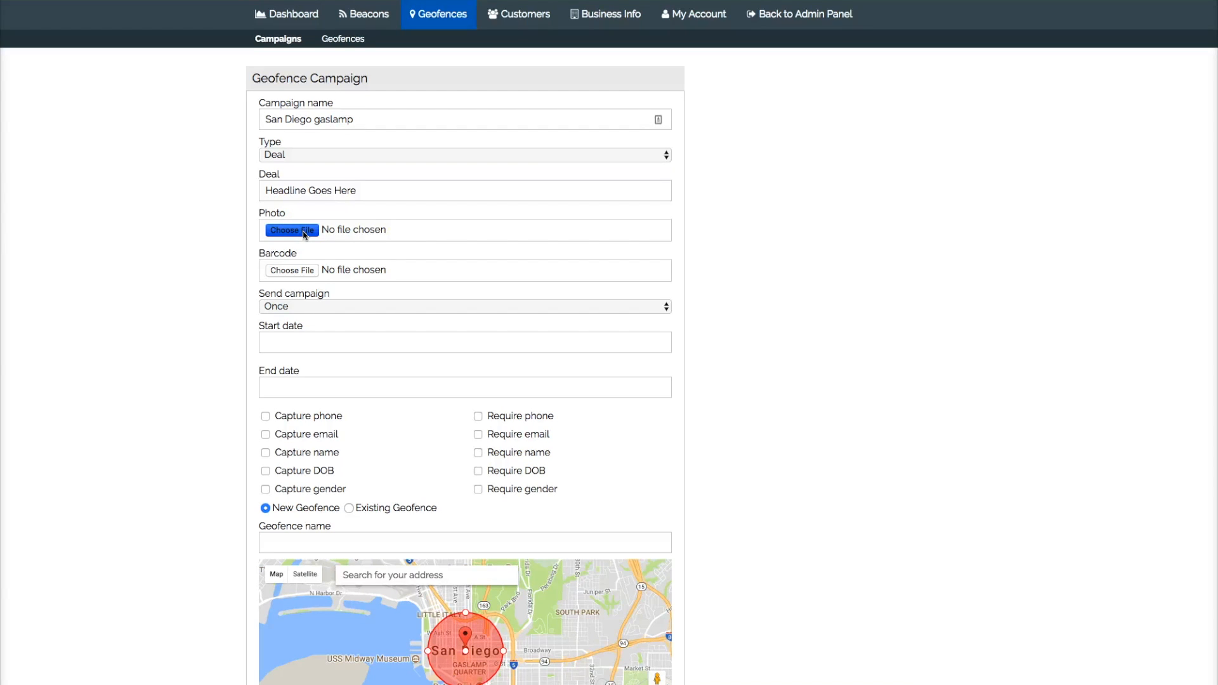
# - Select CONGRATULATIONS! (1).png from Downloads as the deal photo
pyautogui.click(291, 229)
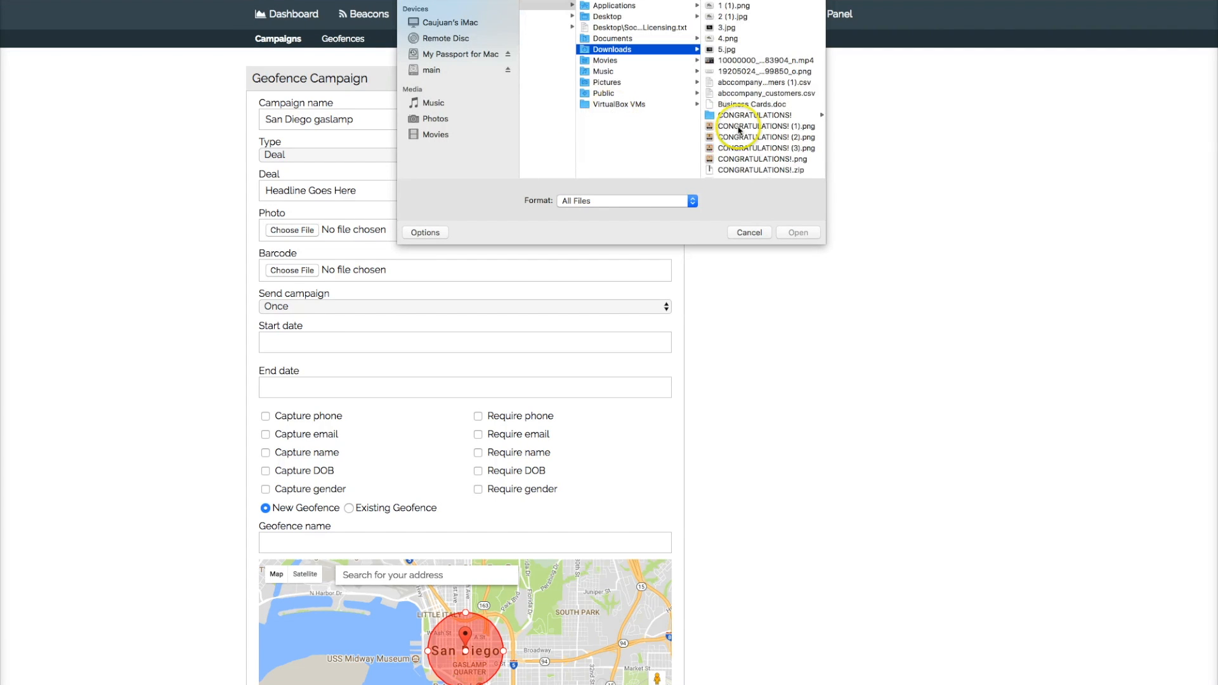
pyautogui.scroll(-3)
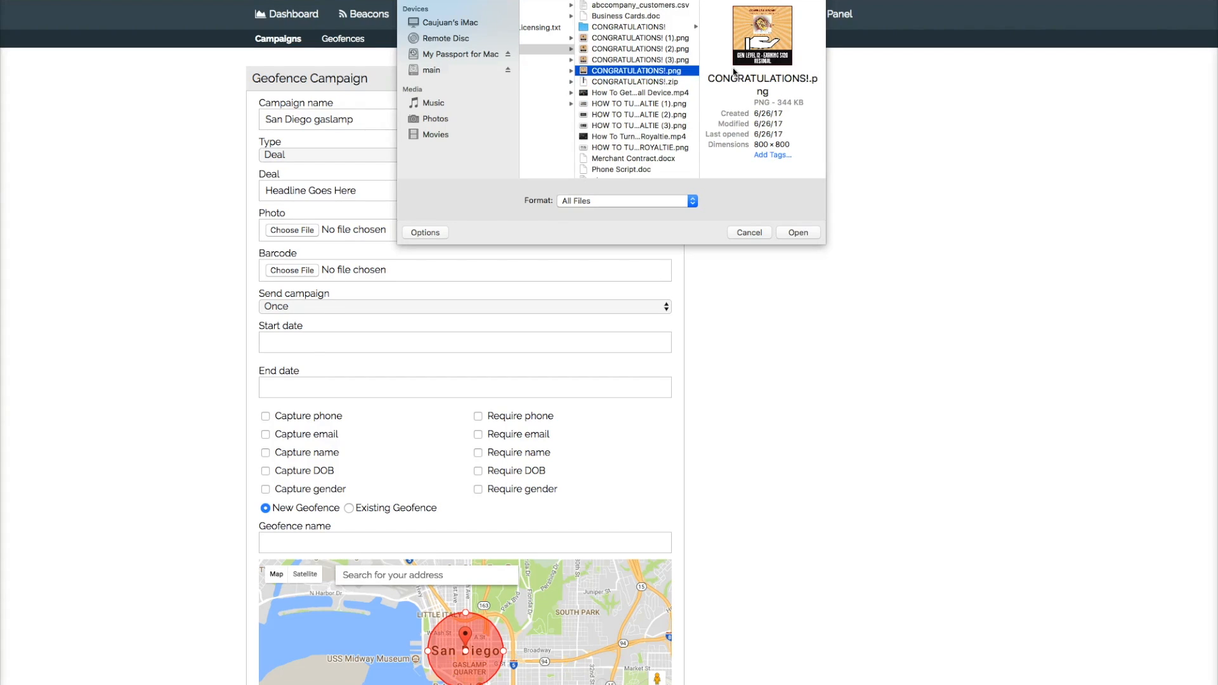
pyautogui.click(637, 38)
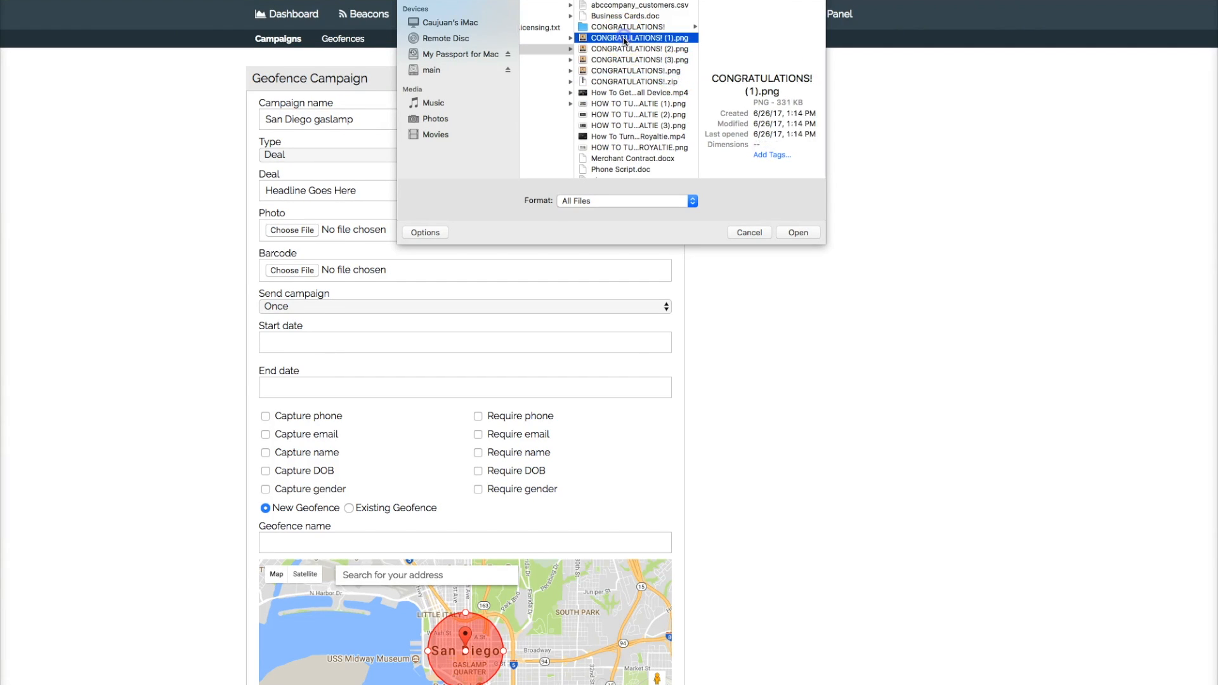
pyautogui.click(797, 231)
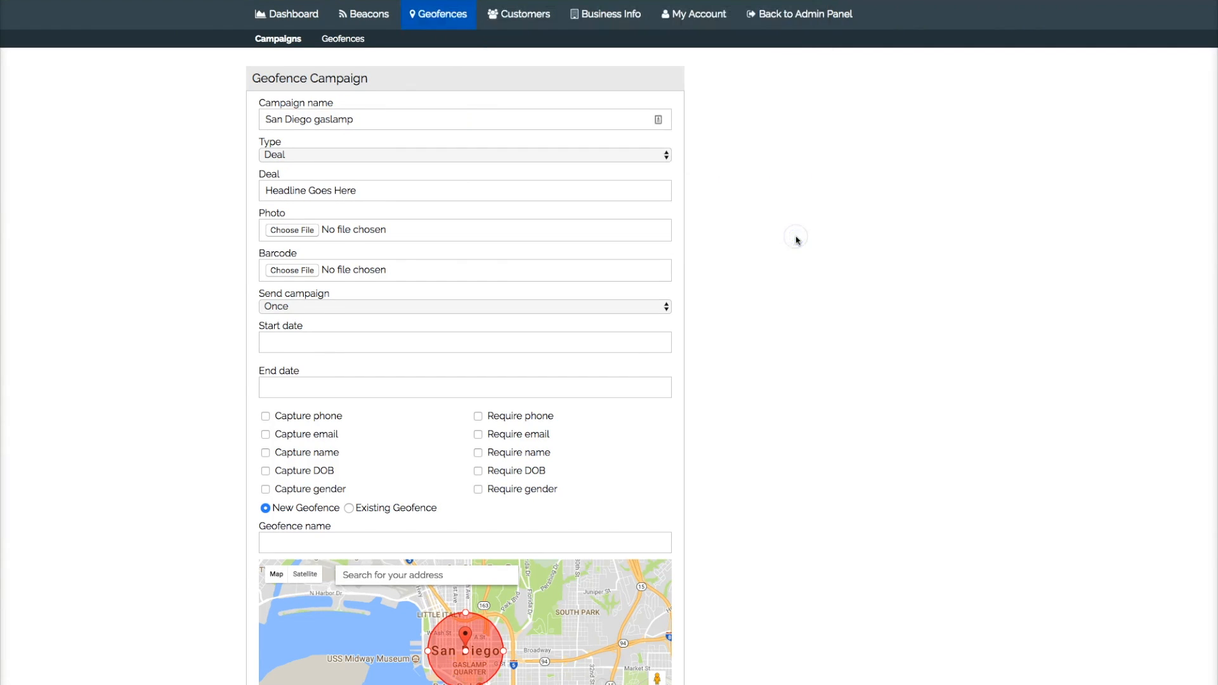
# - Keep sending Once and set the campaign dates from 07/04/2017 to 07/31/2018
pyautogui.click(292, 229)
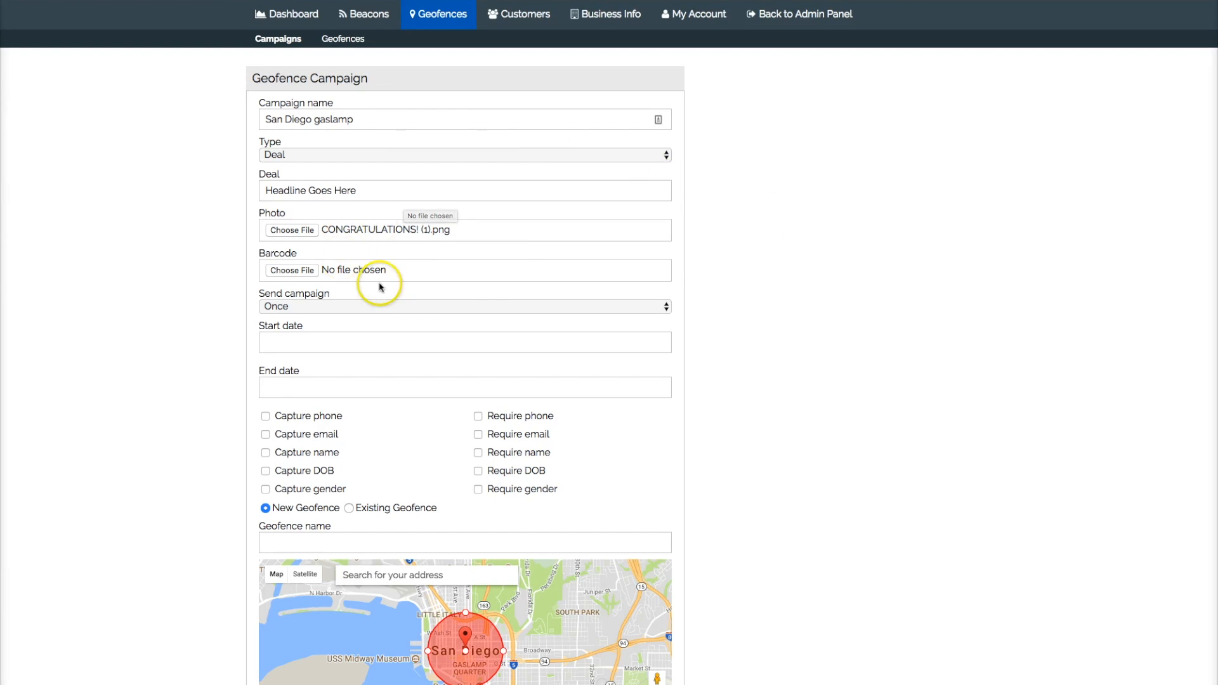
pyautogui.moveTo(521, 313)
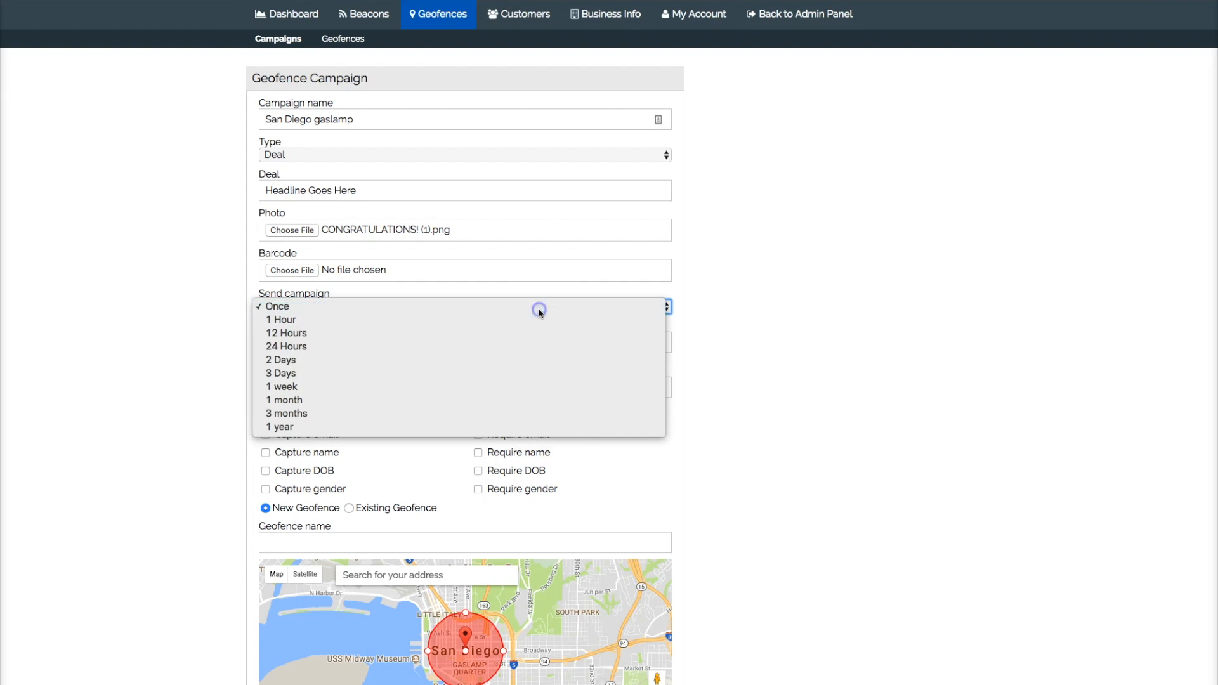
pyautogui.click(277, 306)
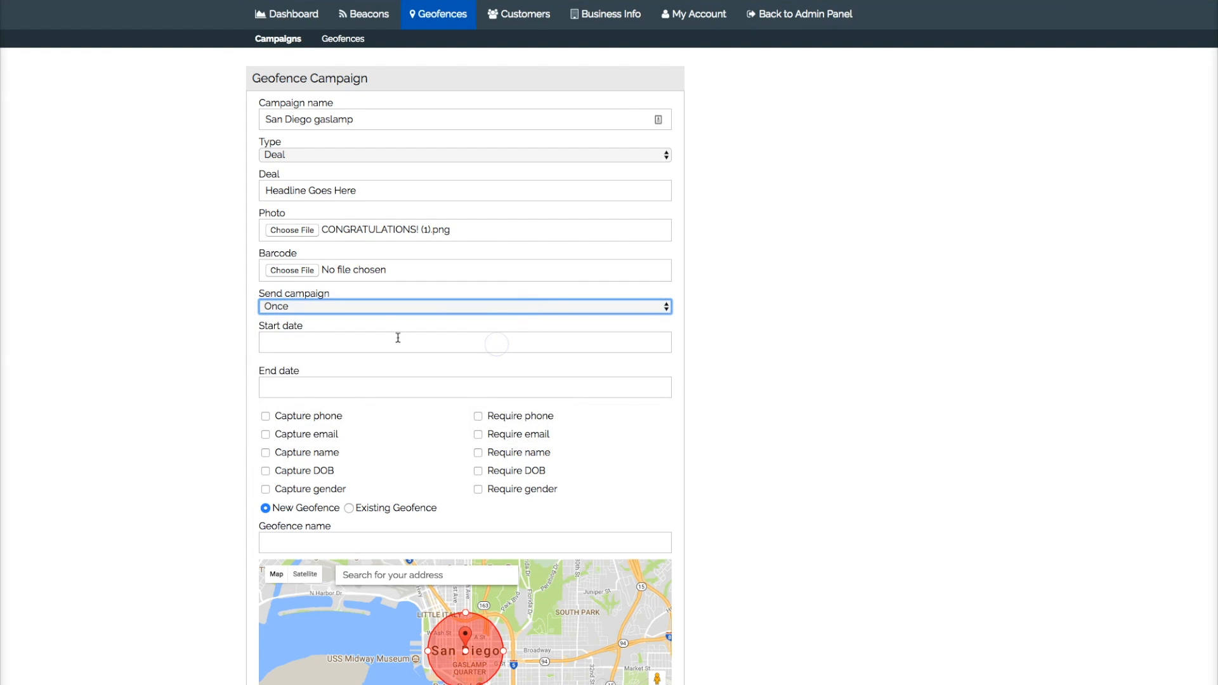
pyautogui.click(464, 342)
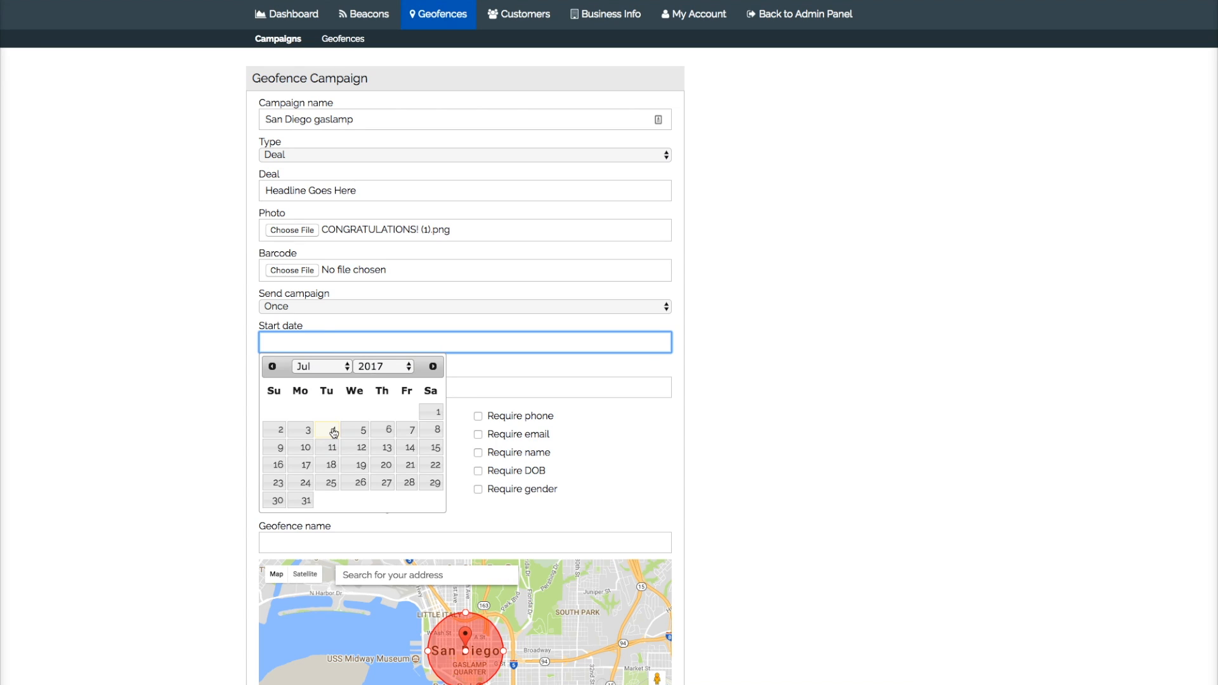
pyautogui.click(361, 430)
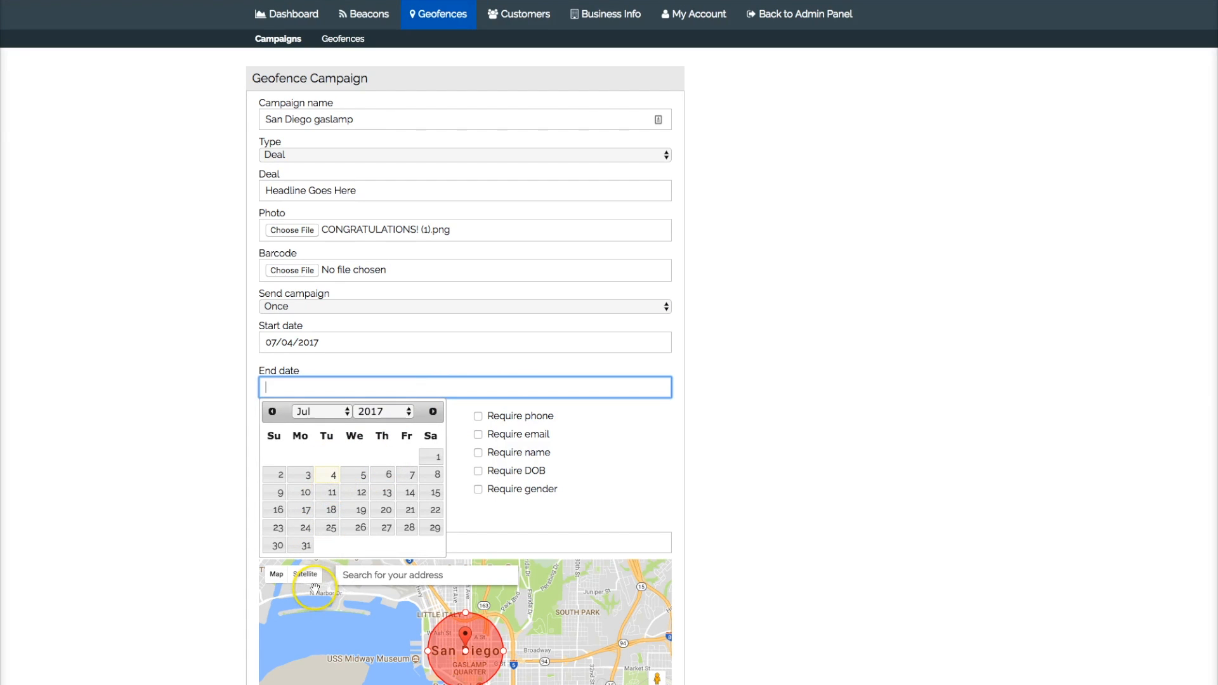
pyautogui.moveTo(460, 478)
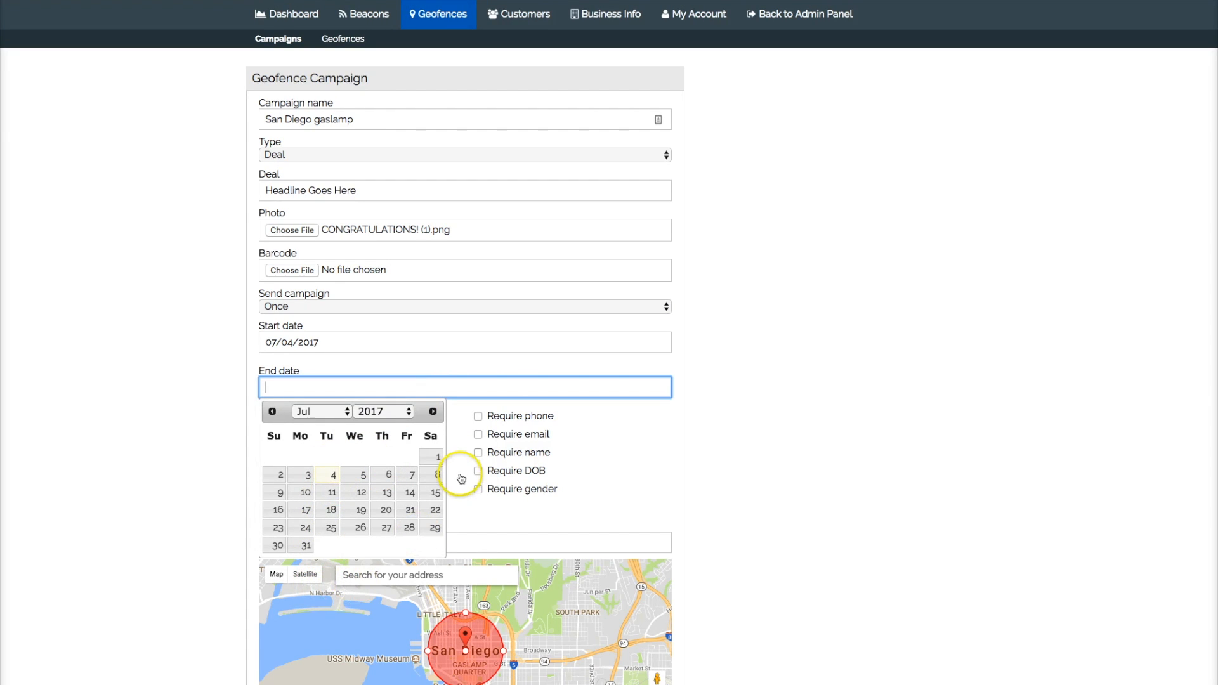
pyautogui.click(378, 411)
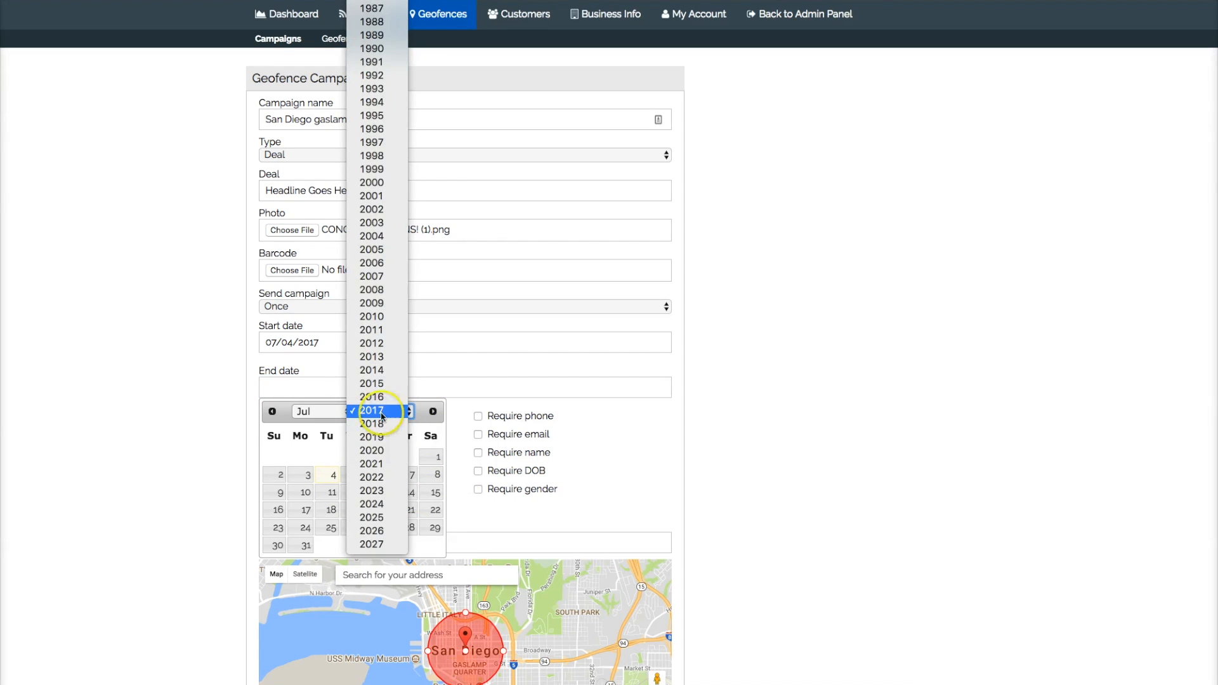
pyautogui.click(372, 423)
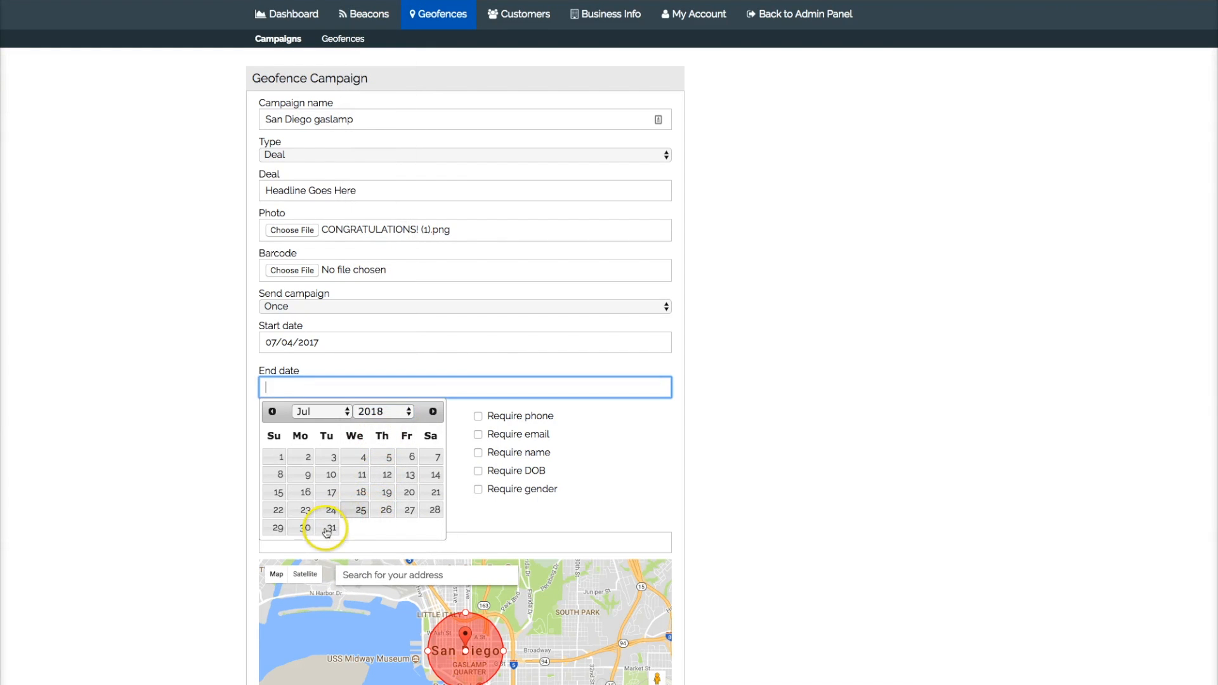
pyautogui.click(332, 529)
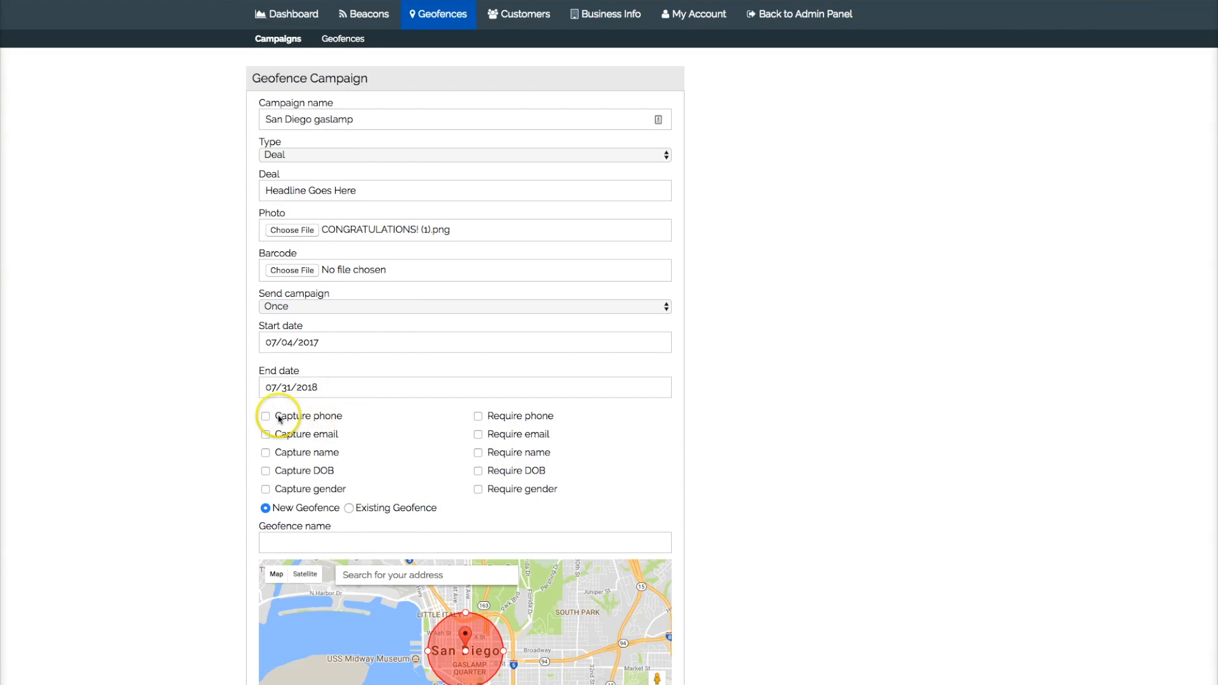
pyautogui.moveTo(344, 468)
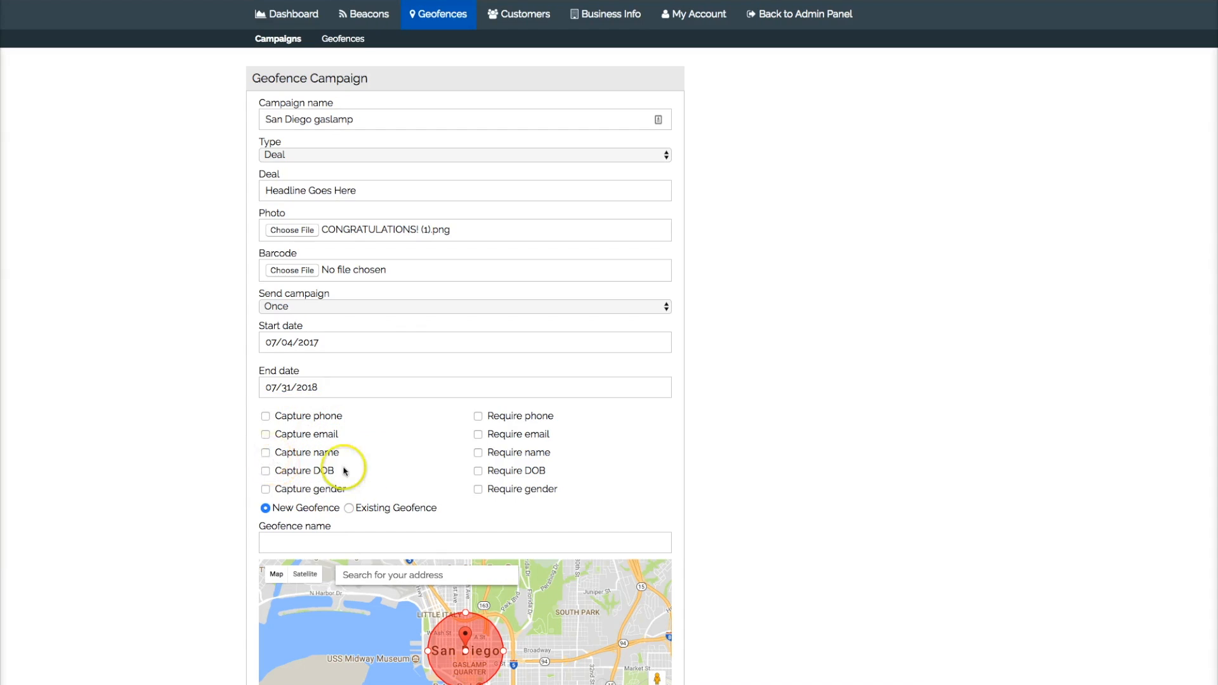
# - Save the campaign details entered so far, including the deal photo
pyautogui.click(266, 416)
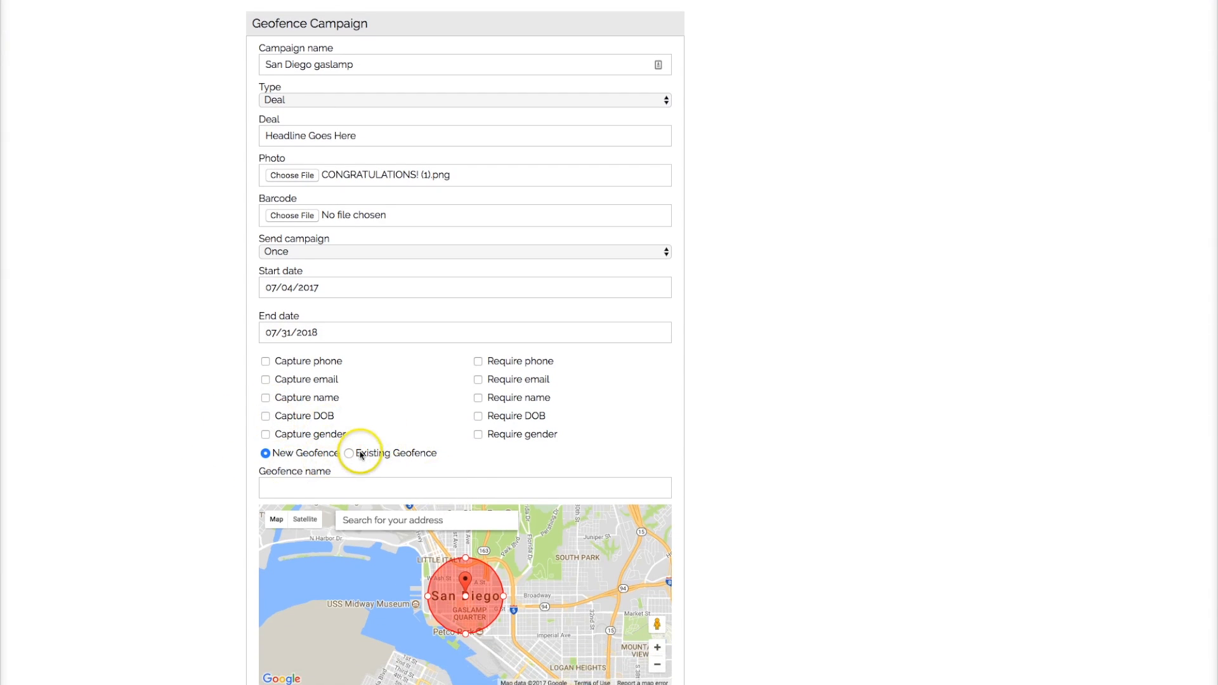
pyautogui.scroll(-3)
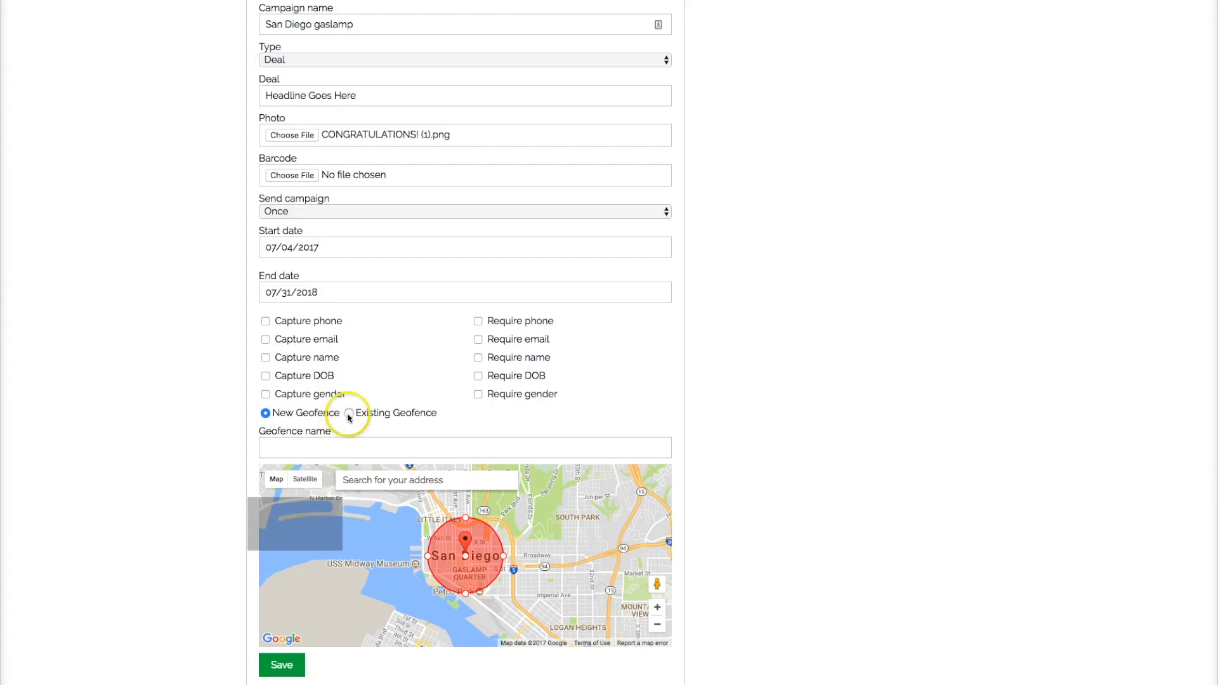
pyautogui.click(350, 412)
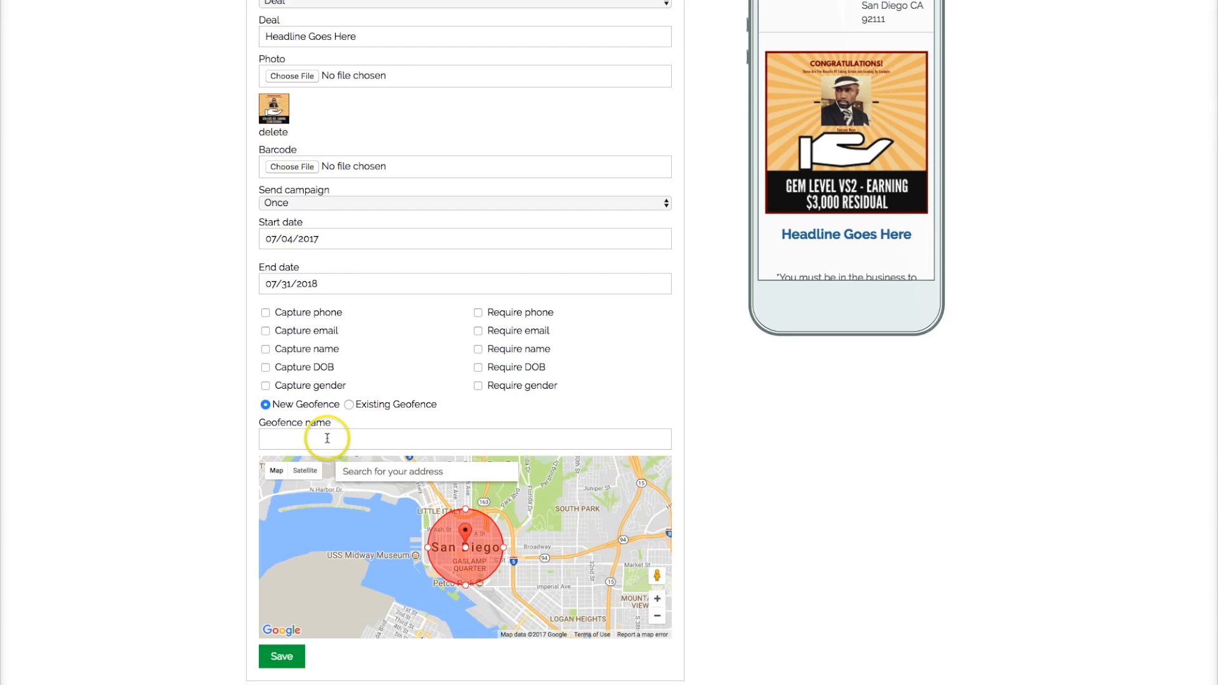
# - Name the new geofence 'Gaslamp' and search the map for 'gas'
pyautogui.write('G')
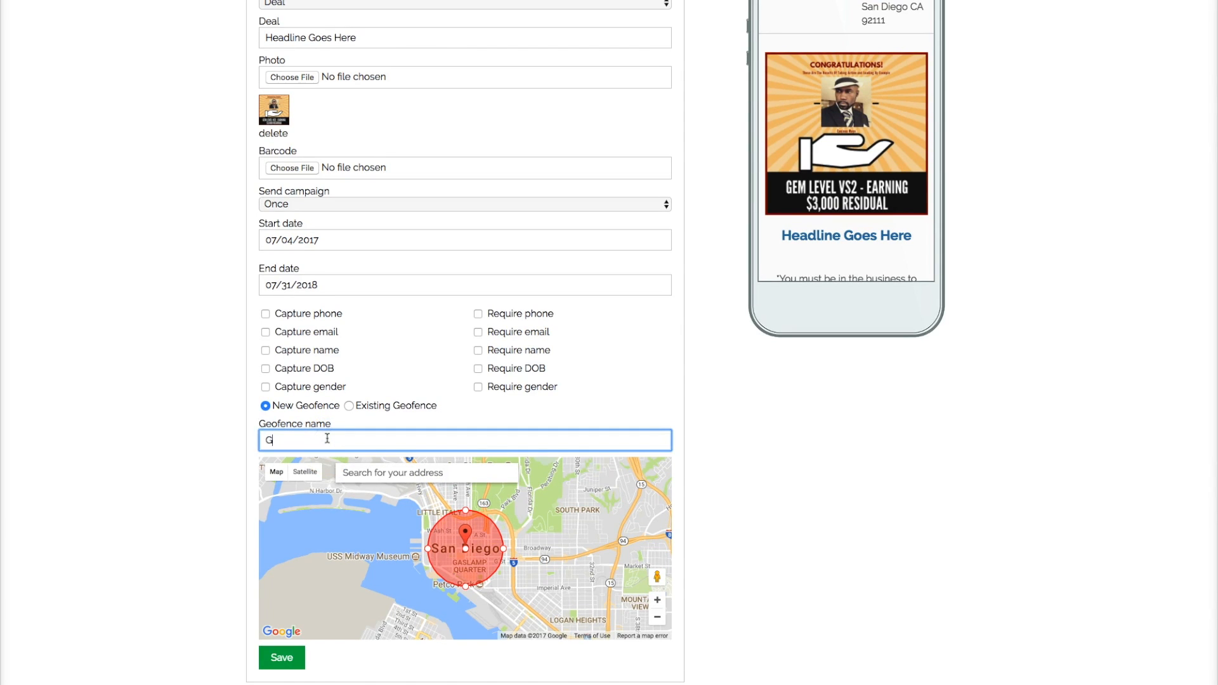
pyautogui.write('aslamp')
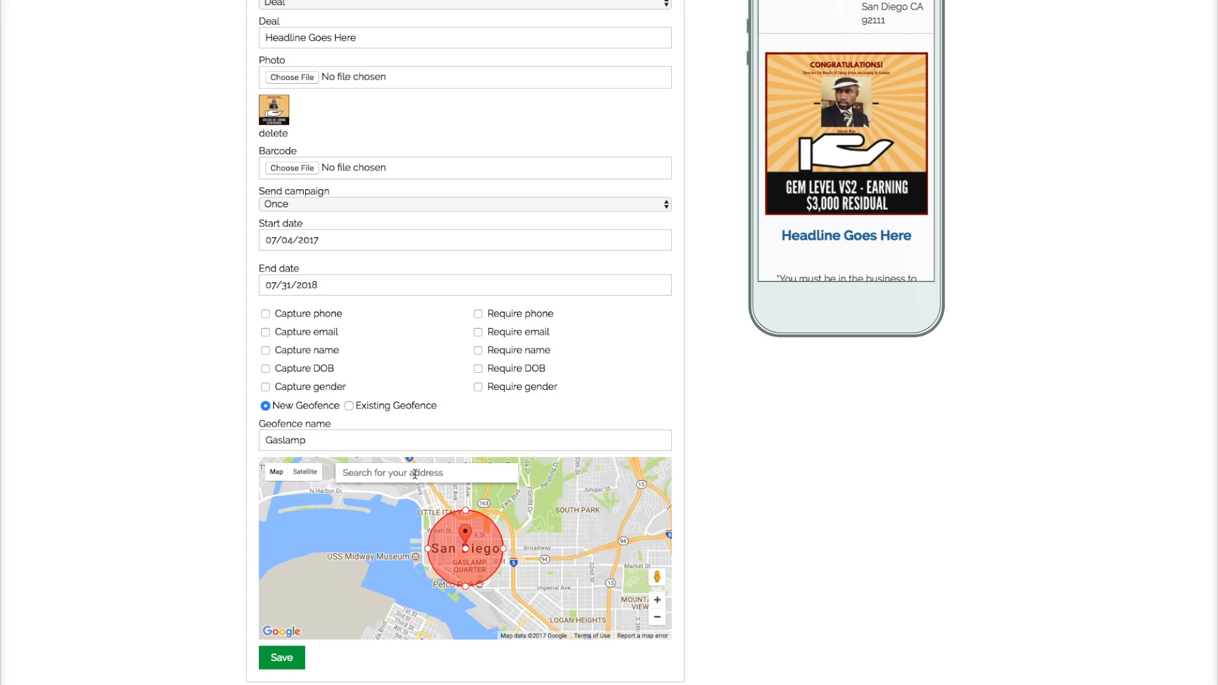
pyautogui.write('gas')
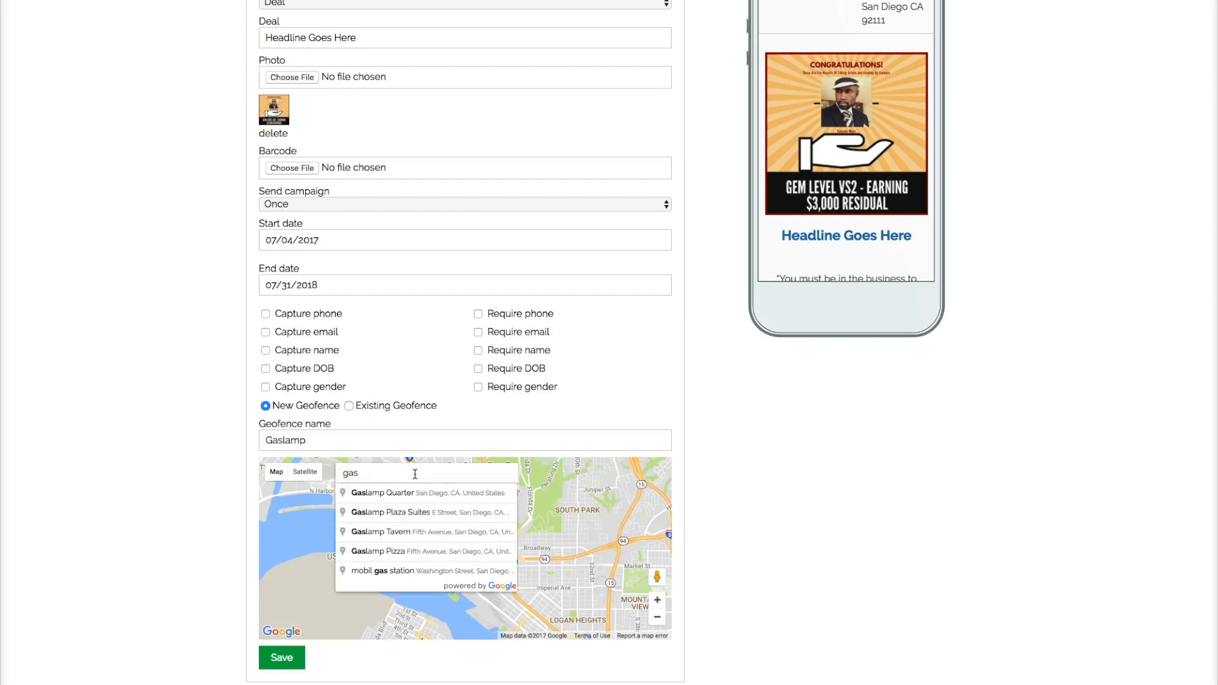
# - Choose Gaslamp Quarter on the map and enlarge the geofence circle's radius
pyautogui.click(383, 492)
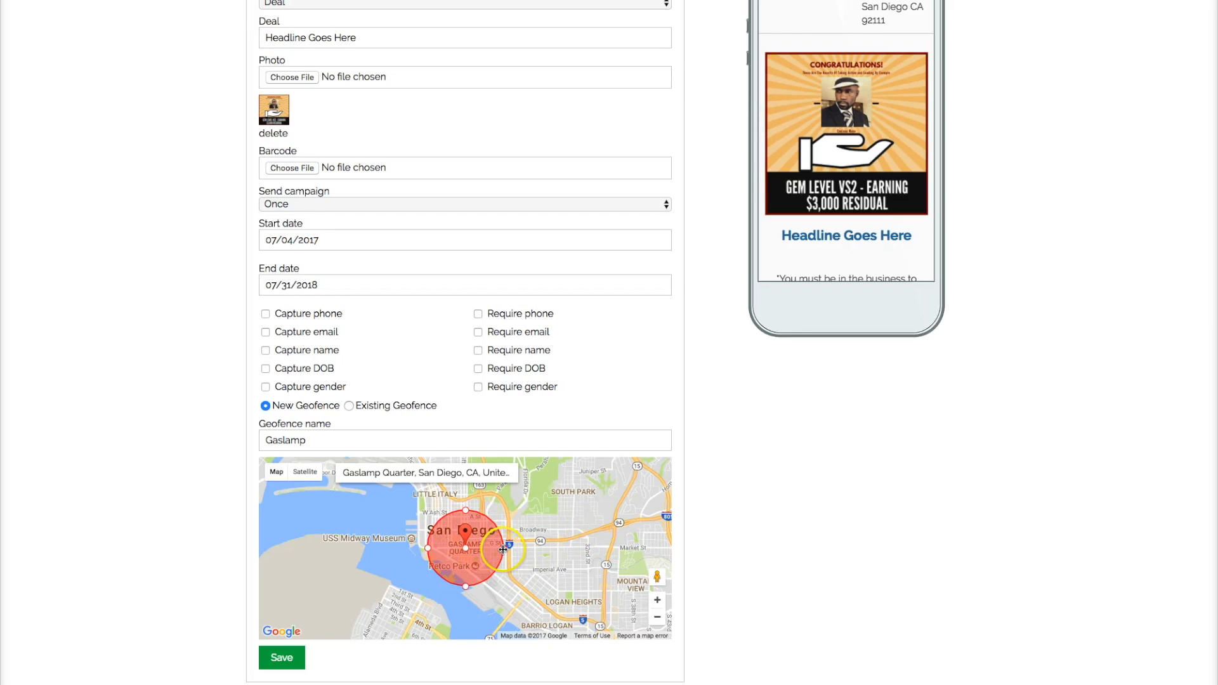
pyautogui.moveTo(505, 549); pyautogui.dragTo(533, 565)
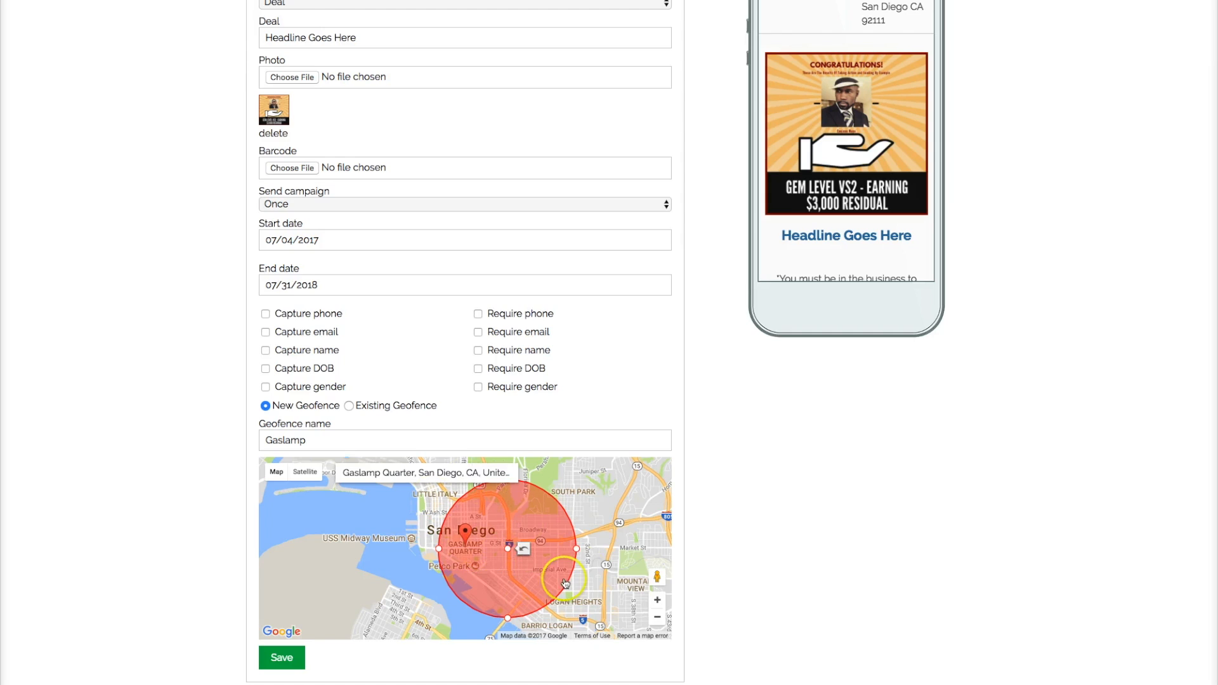
pyautogui.moveTo(566, 581); pyautogui.dragTo(644, 519)
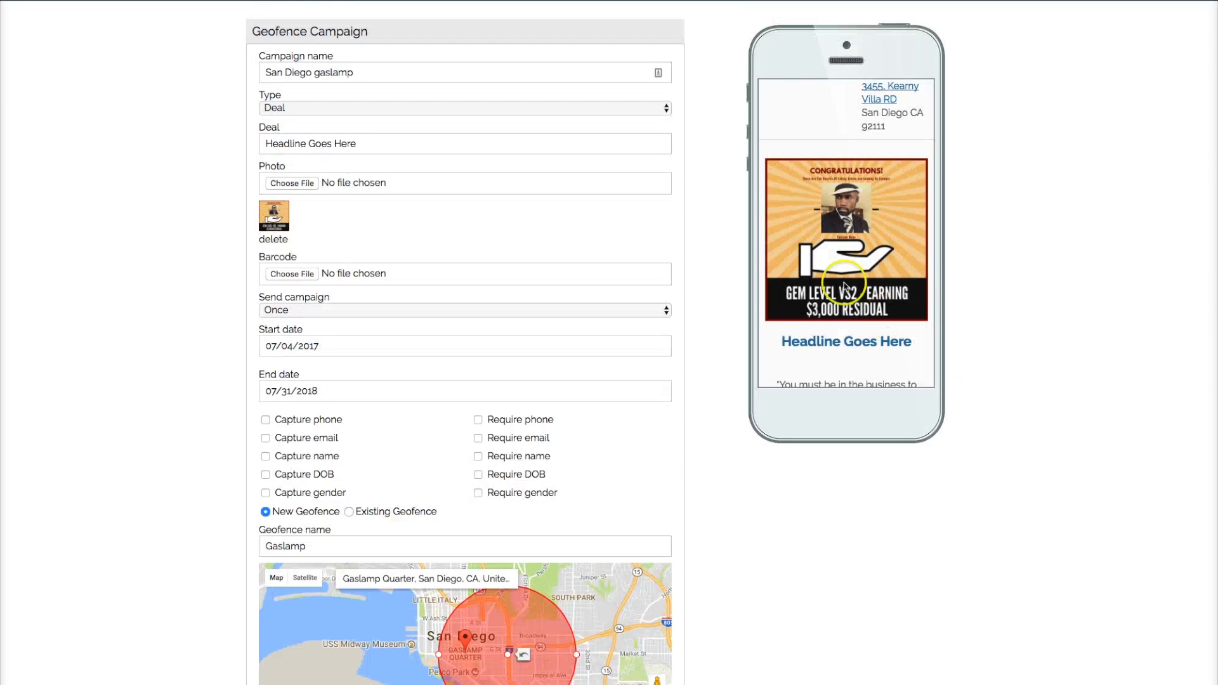
pyautogui.scroll(-3)
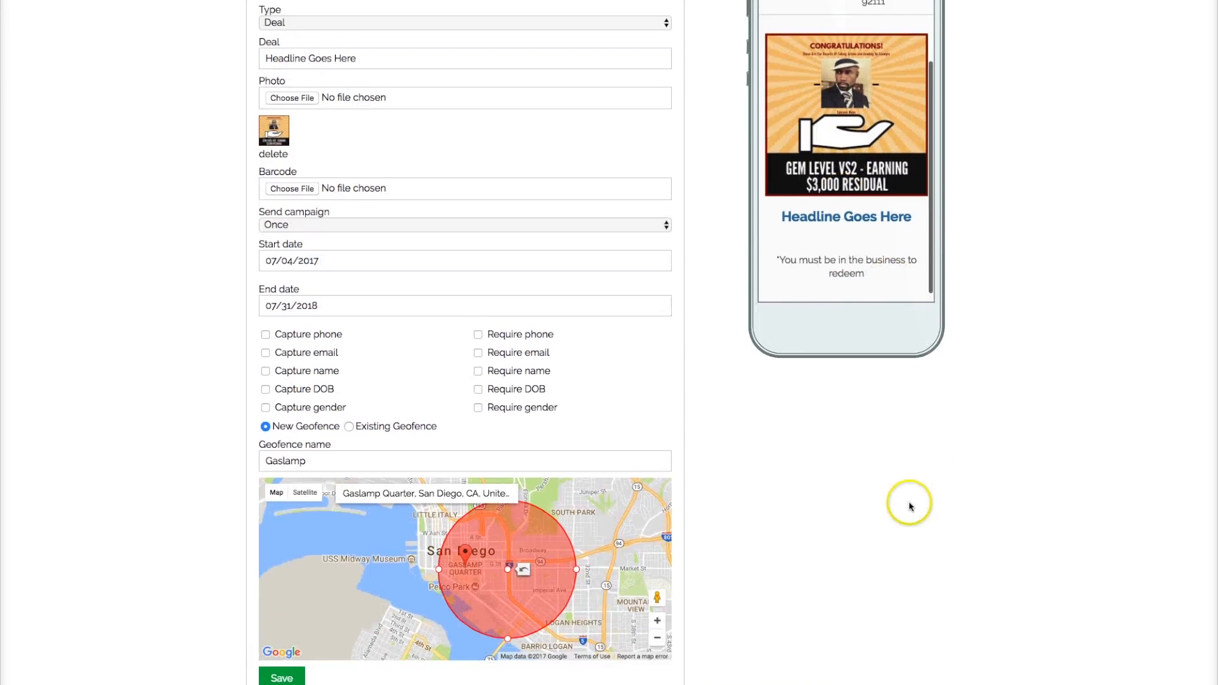
pyautogui.scroll(-3)
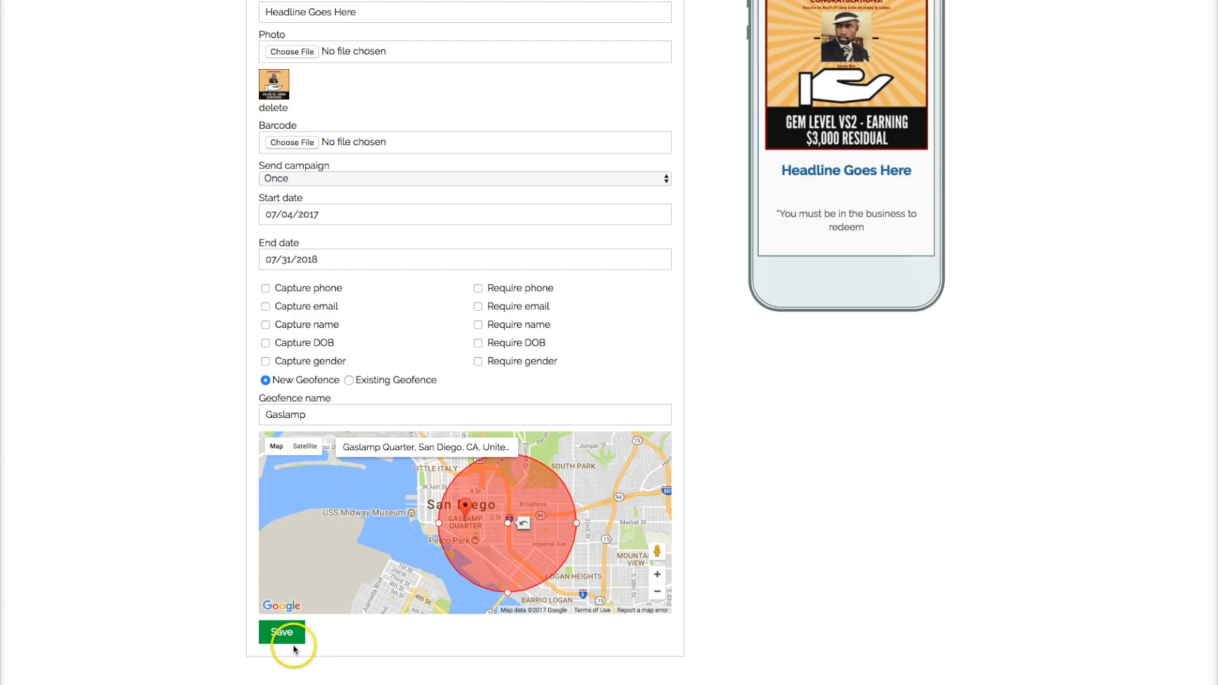
# - Save the San Diego gaslamp campaign with its Gaslamp geofence
pyautogui.click(282, 632)
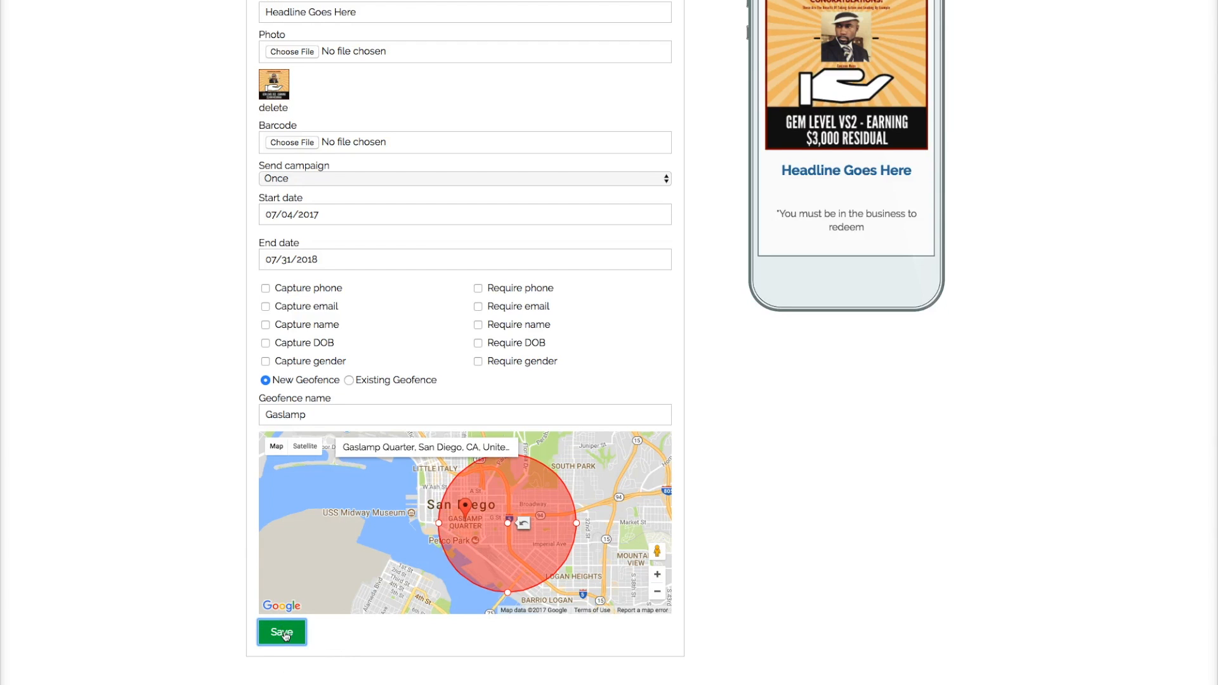
pyautogui.click(281, 632)
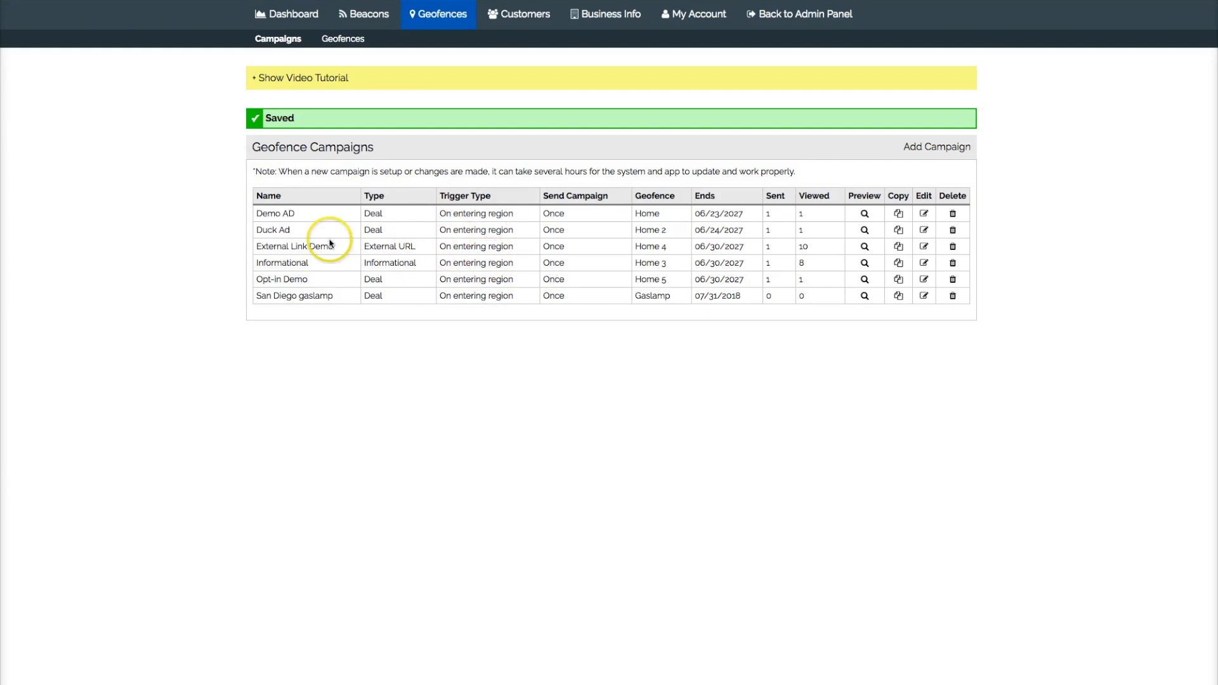
pyautogui.moveTo(273, 218)
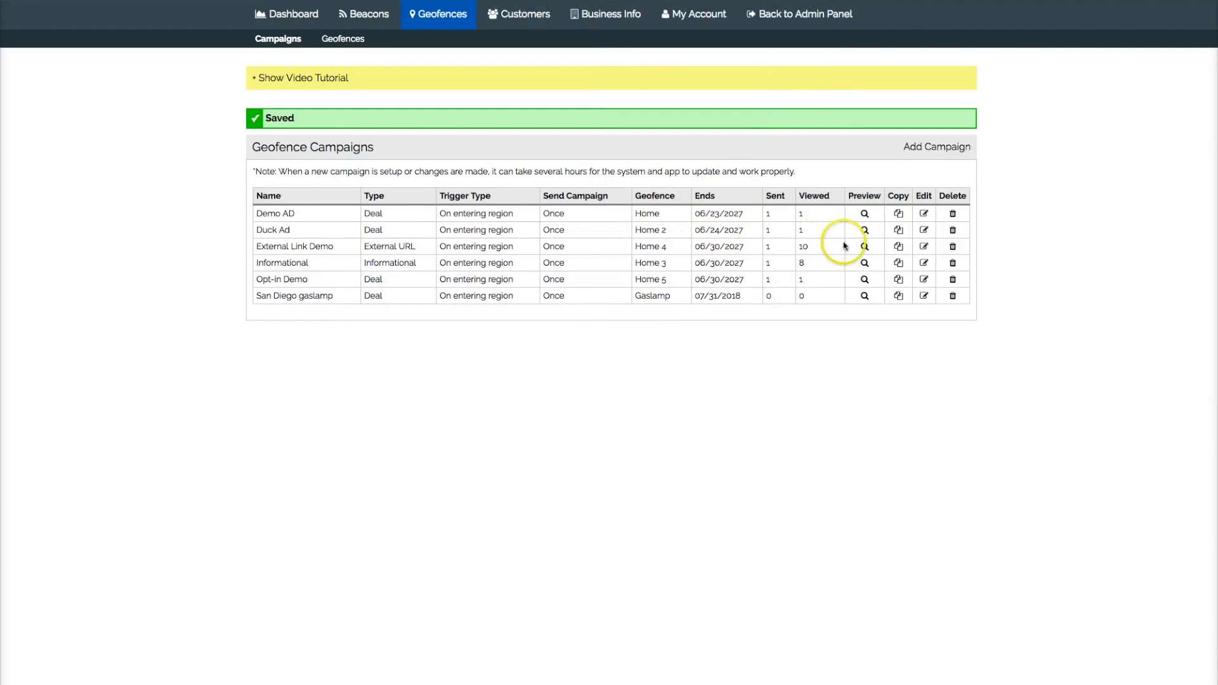
pyautogui.moveTo(769, 229)
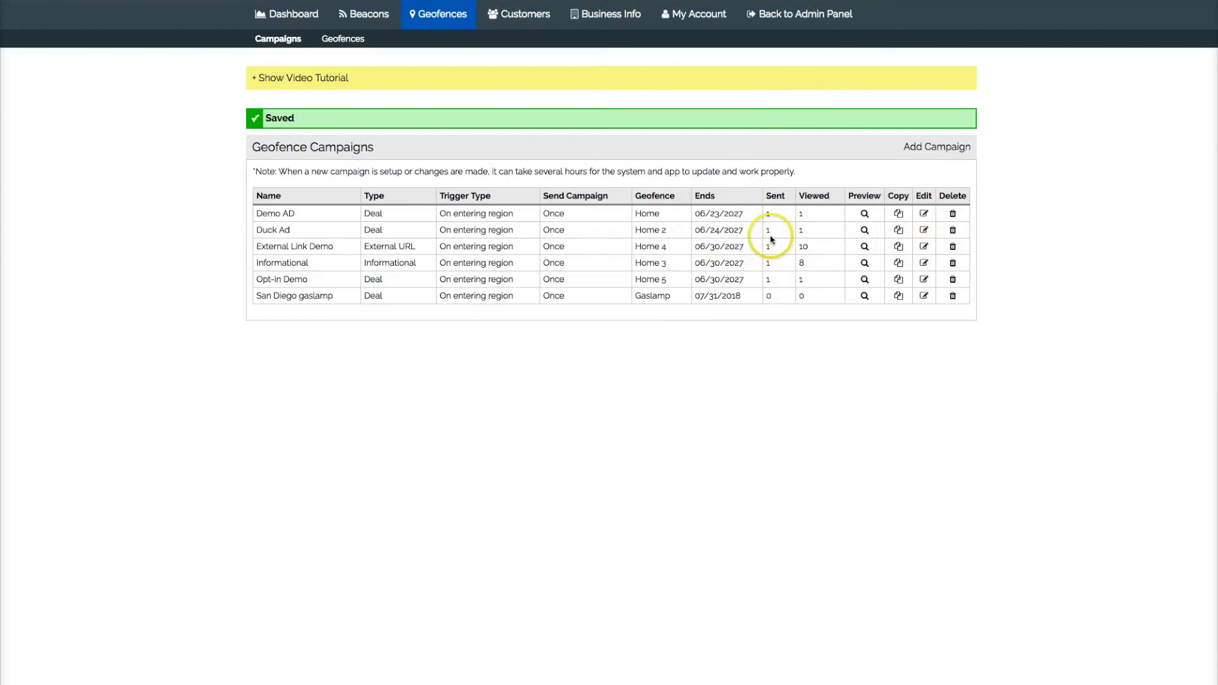
pyautogui.moveTo(923, 246)
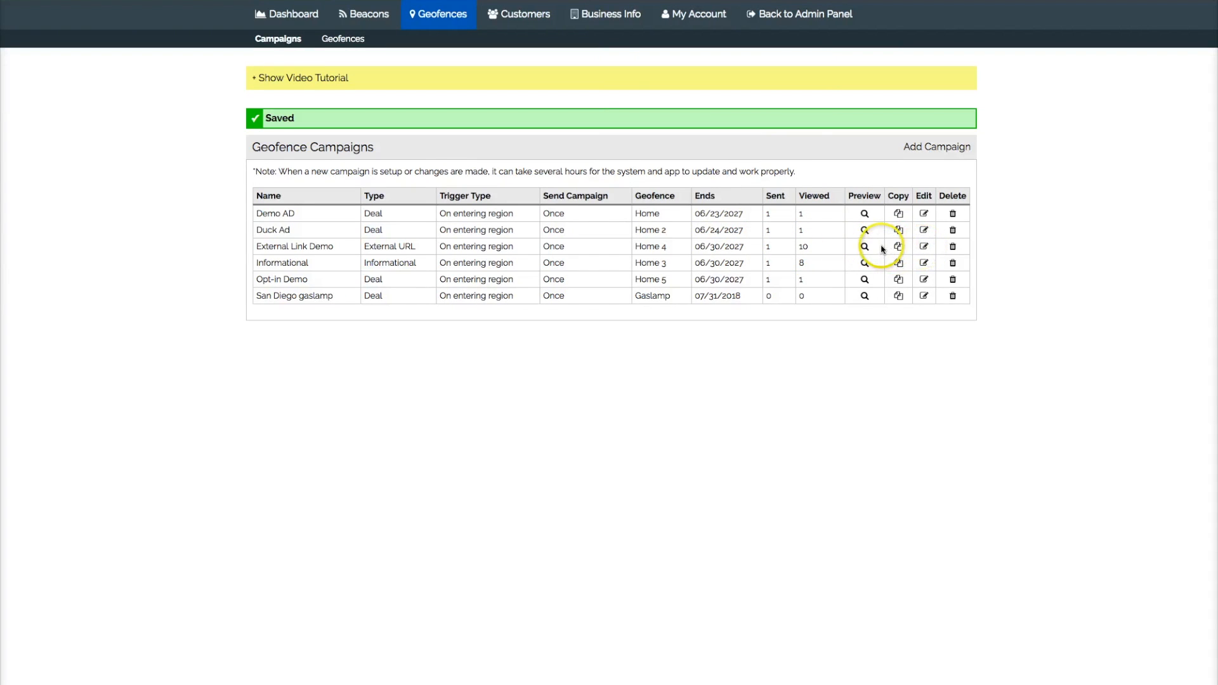
pyautogui.moveTo(806, 247)
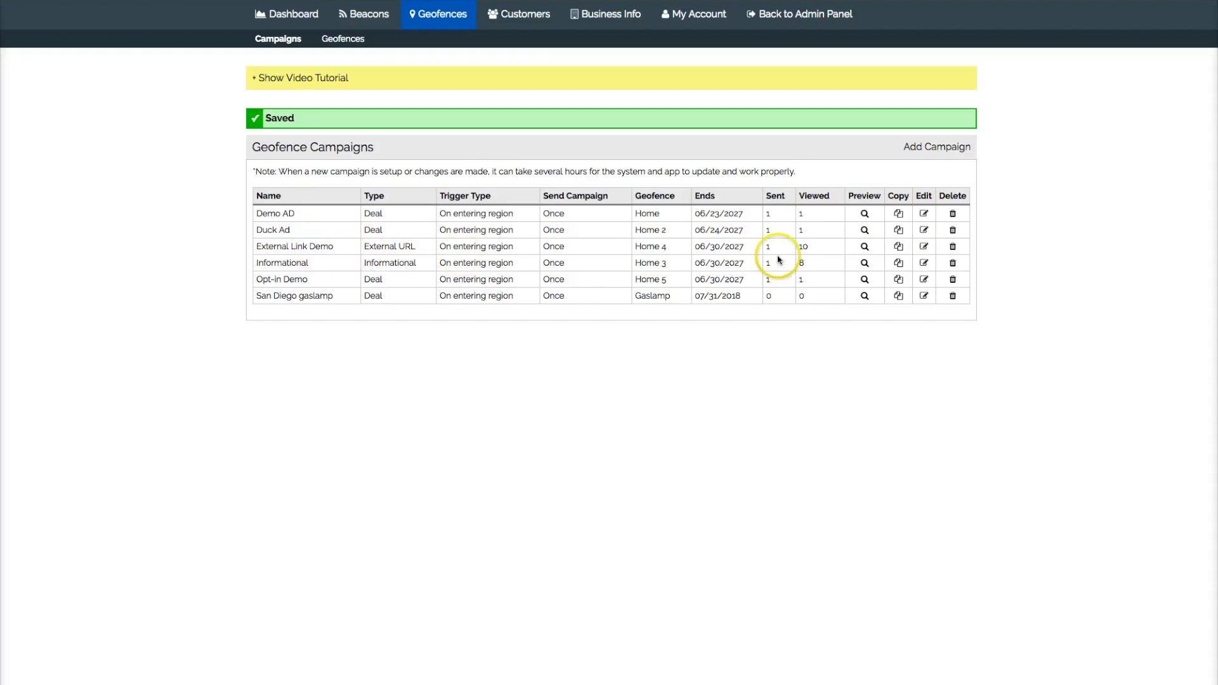
pyautogui.moveTo(343, 14)
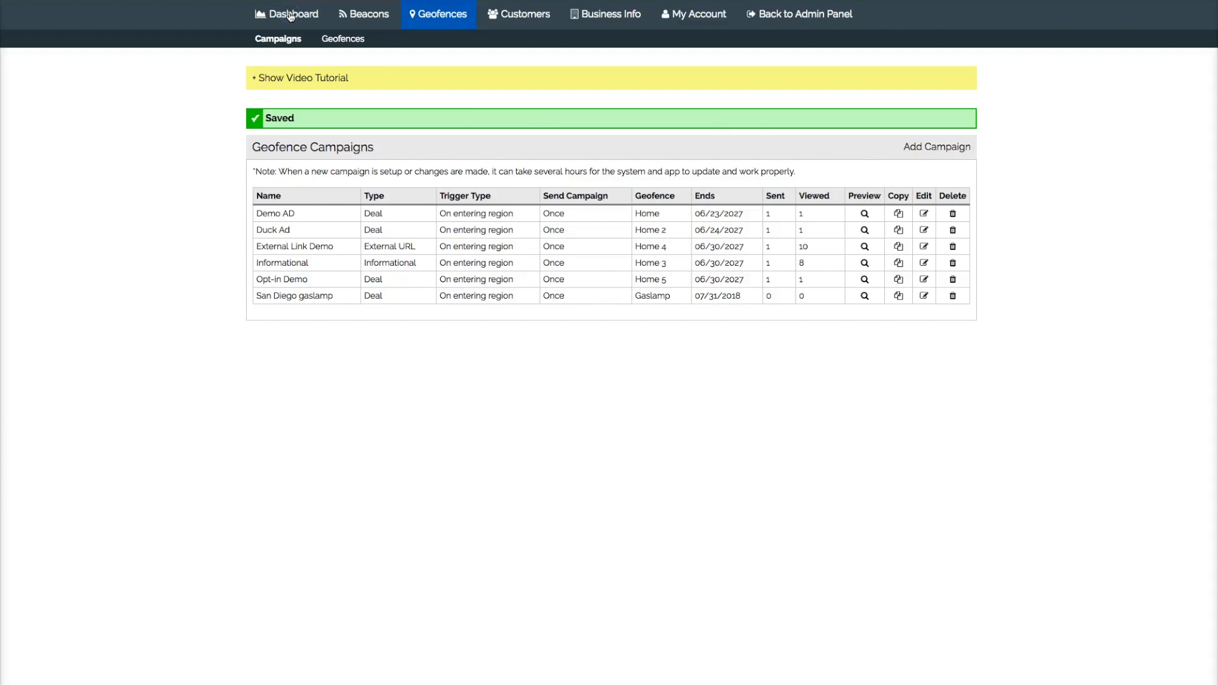
# - Chart sent and viewed counts for the External Link Demo campaign on the dashboard
pyautogui.click(286, 14)
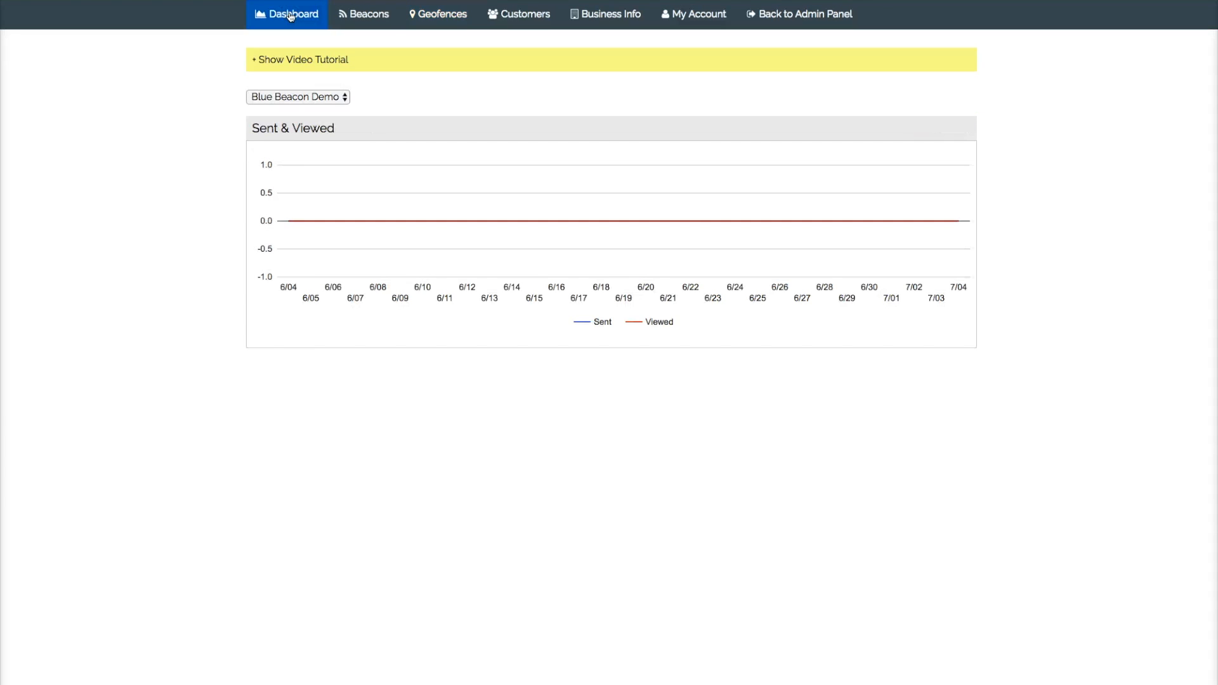
pyautogui.click(298, 97)
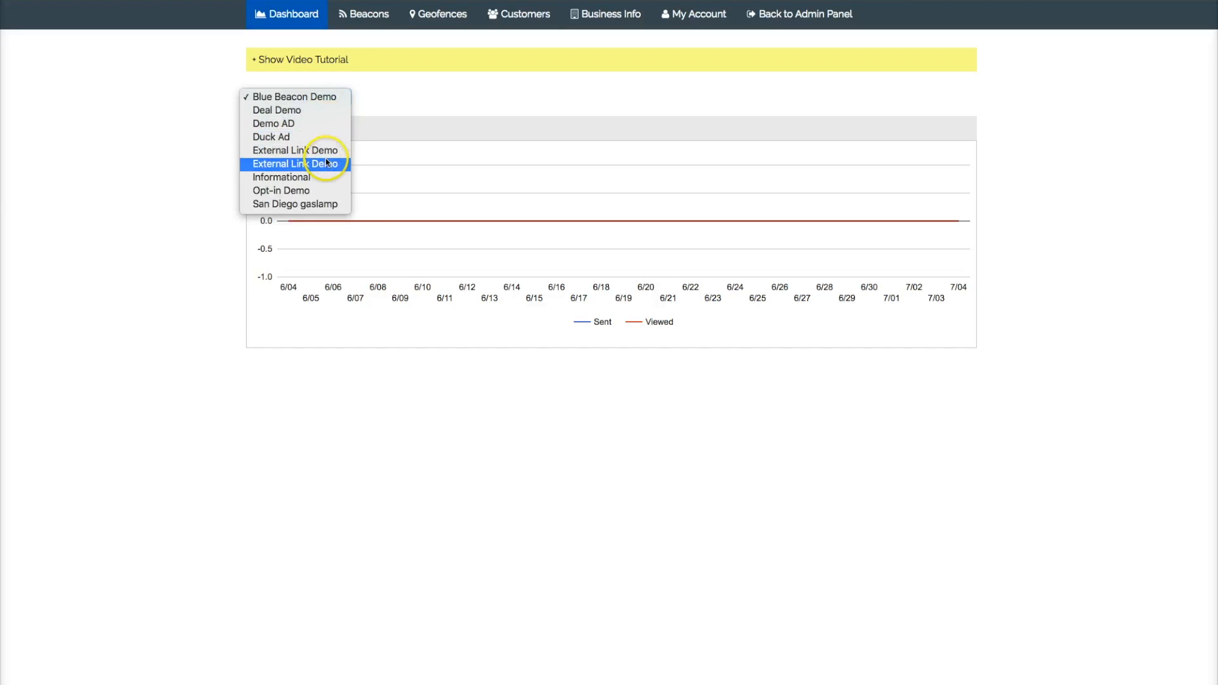
pyautogui.click(294, 163)
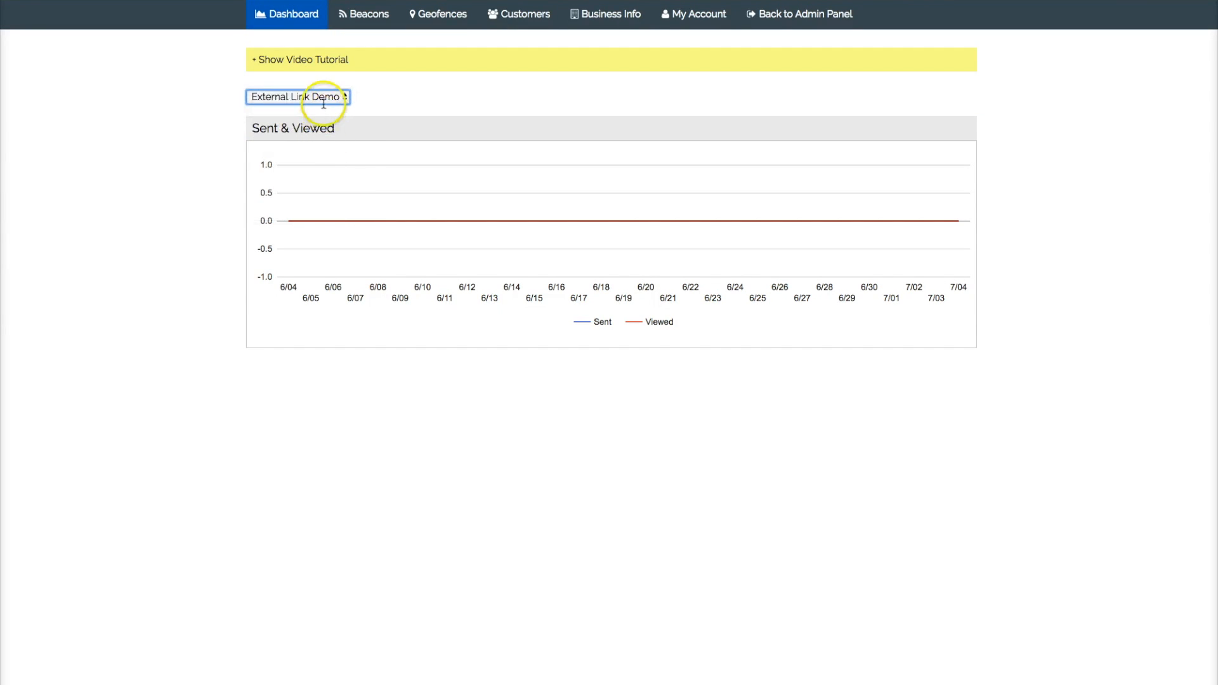
pyautogui.click(297, 96)
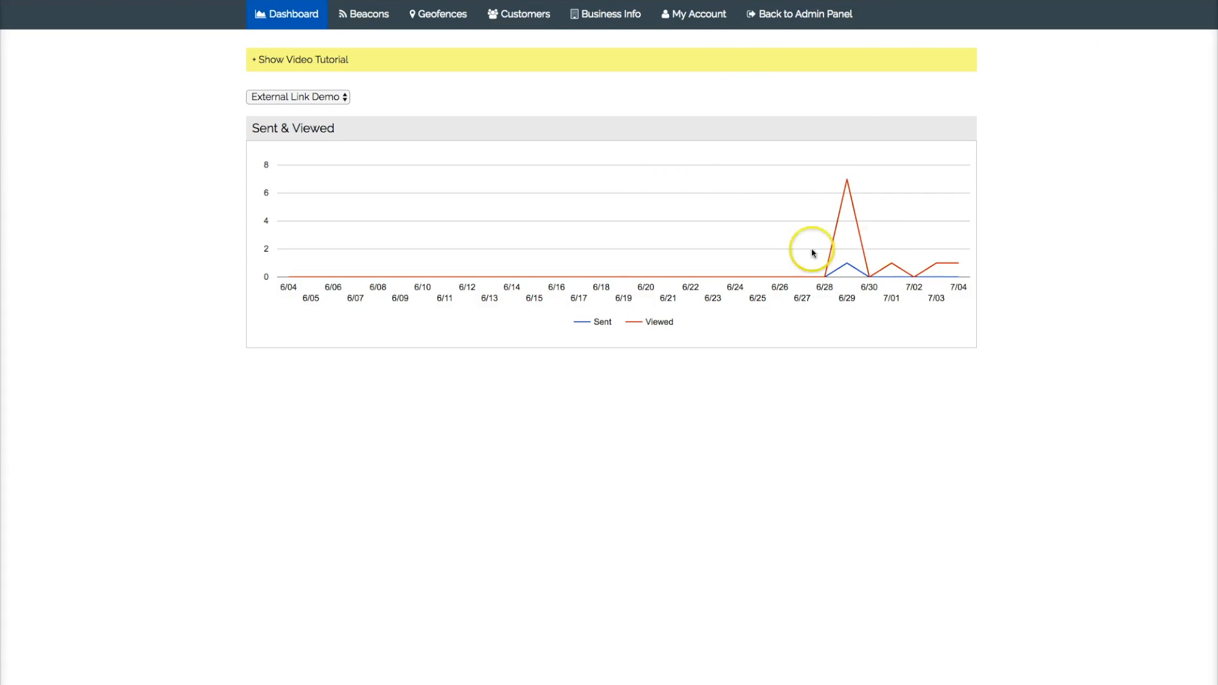
pyautogui.moveTo(443, 156)
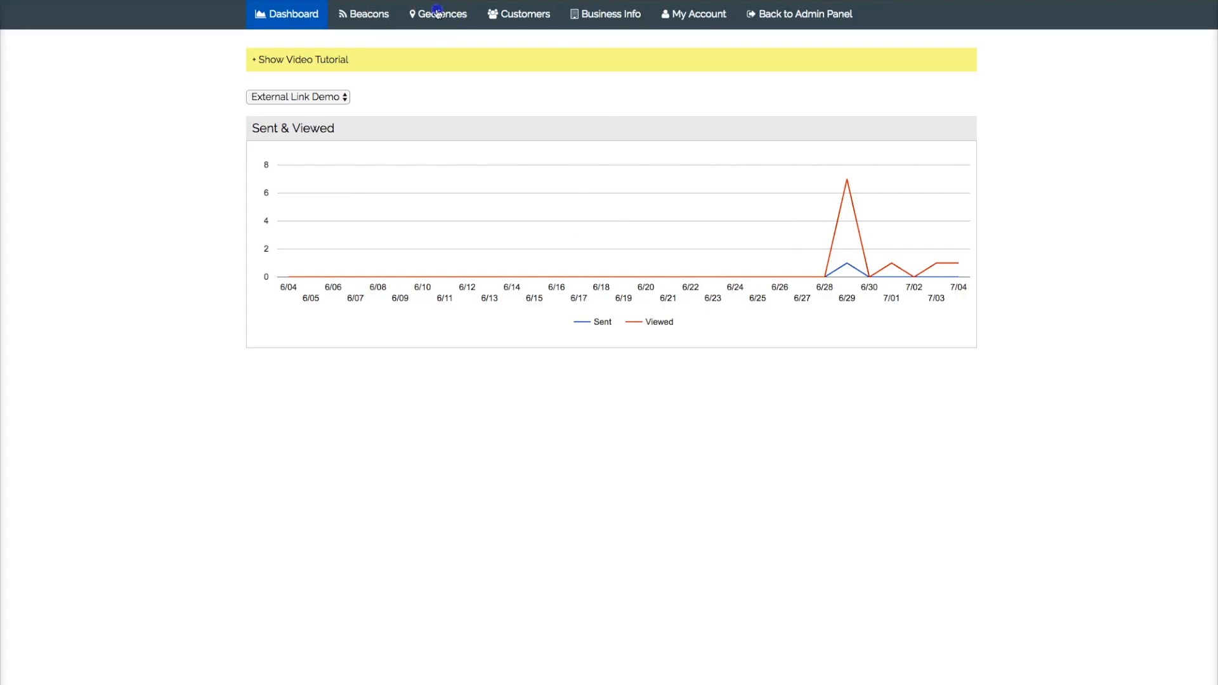
# - Check the saved geofences list for the Gaslamp link, then return to geofence campaigns
pyautogui.click(437, 14)
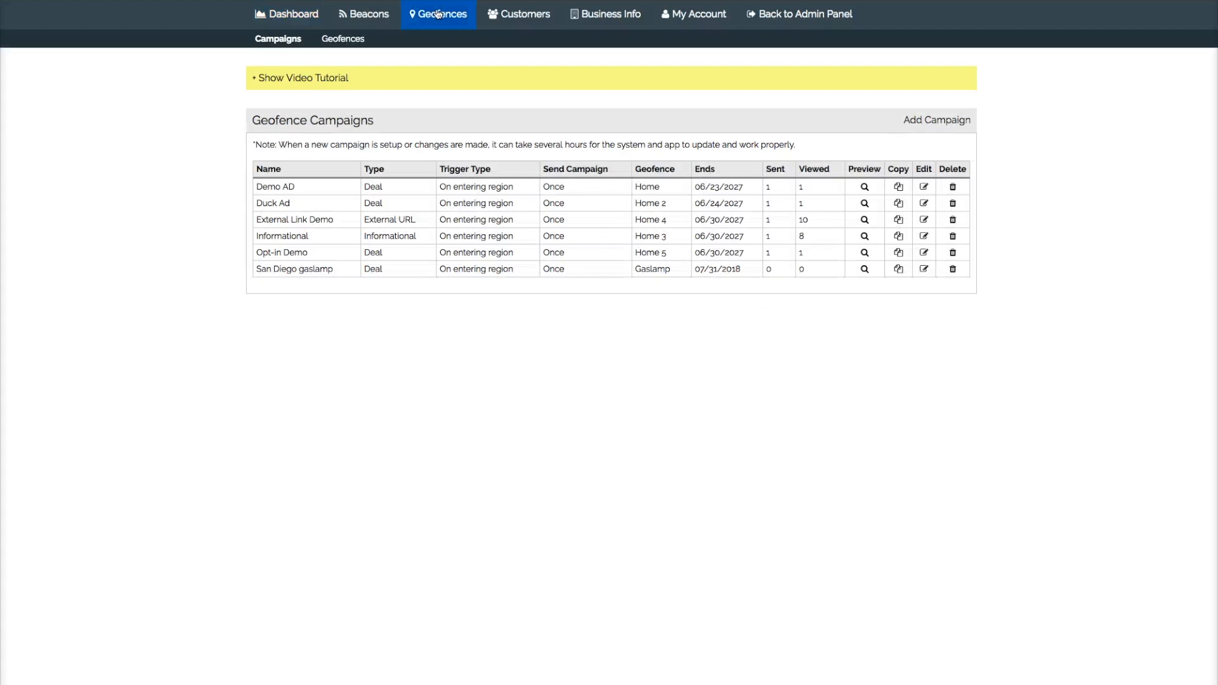
pyautogui.moveTo(850, 146)
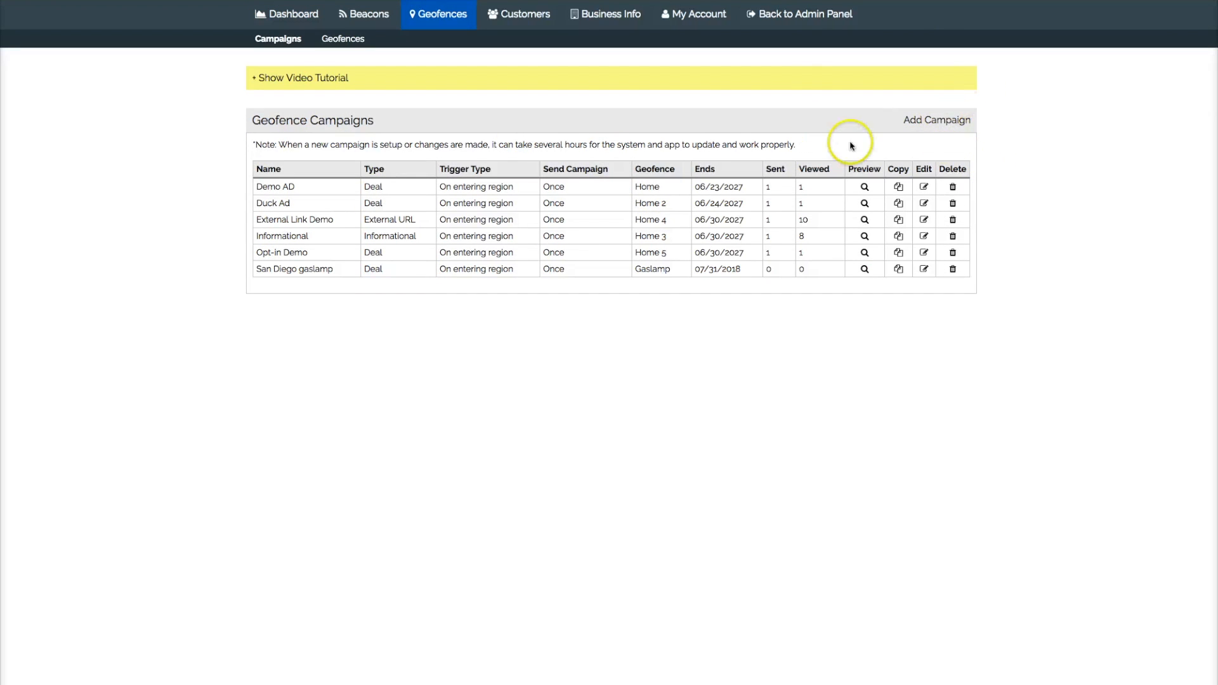
pyautogui.moveTo(342, 39)
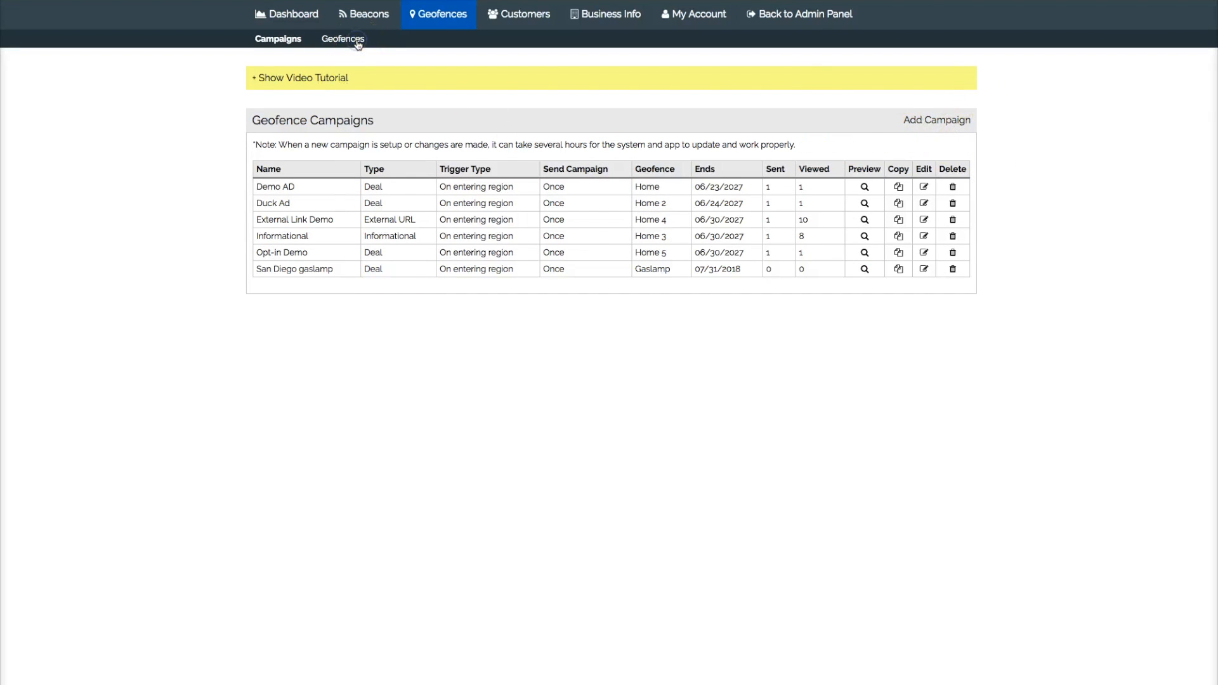
pyautogui.click(342, 39)
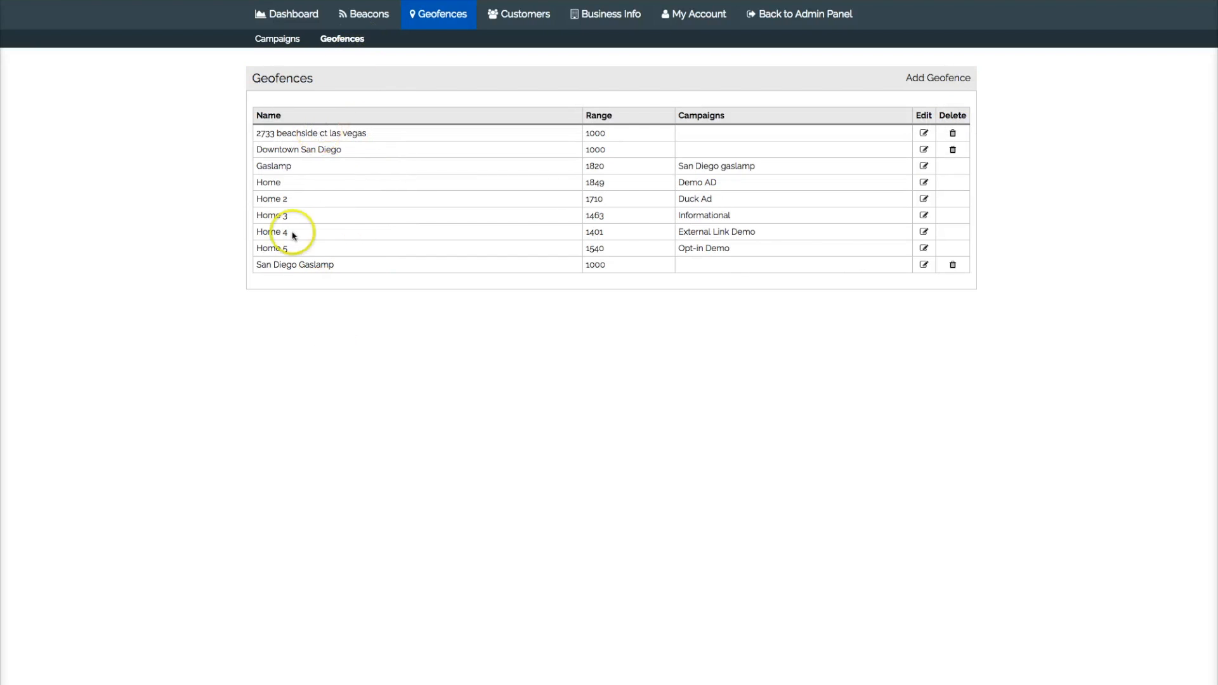
pyautogui.click(278, 38)
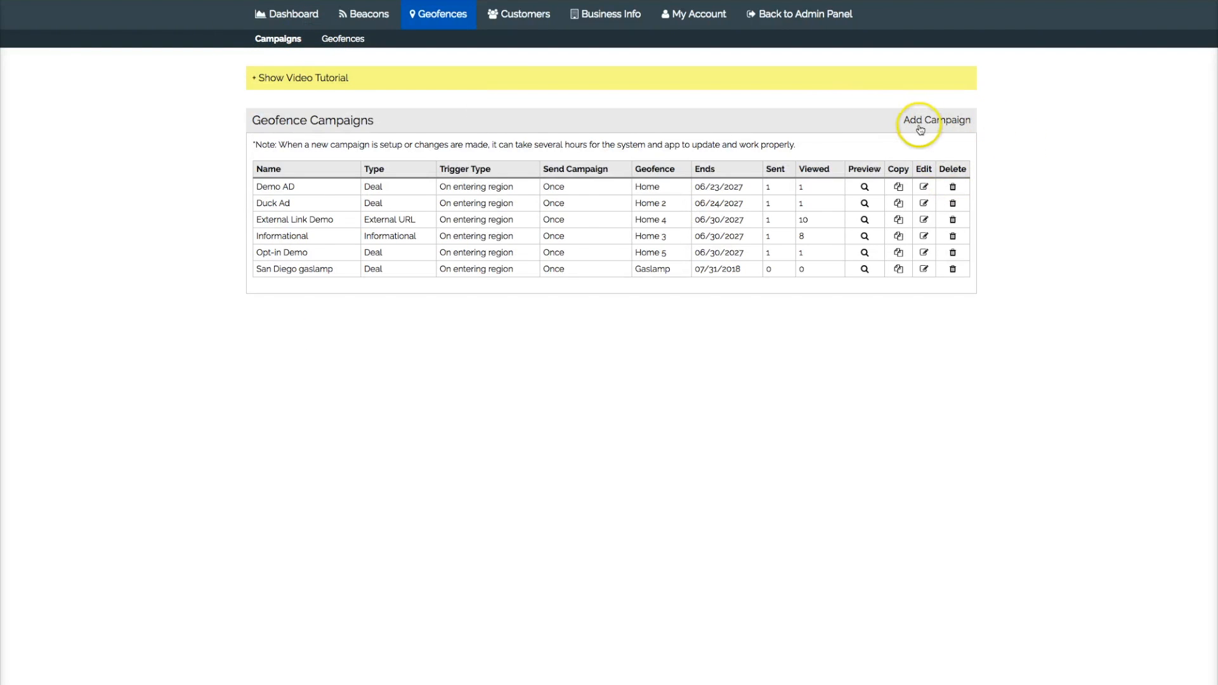
# - Create a new geofence campaign and drag its downtown San Diego circle larger
pyautogui.click(935, 120)
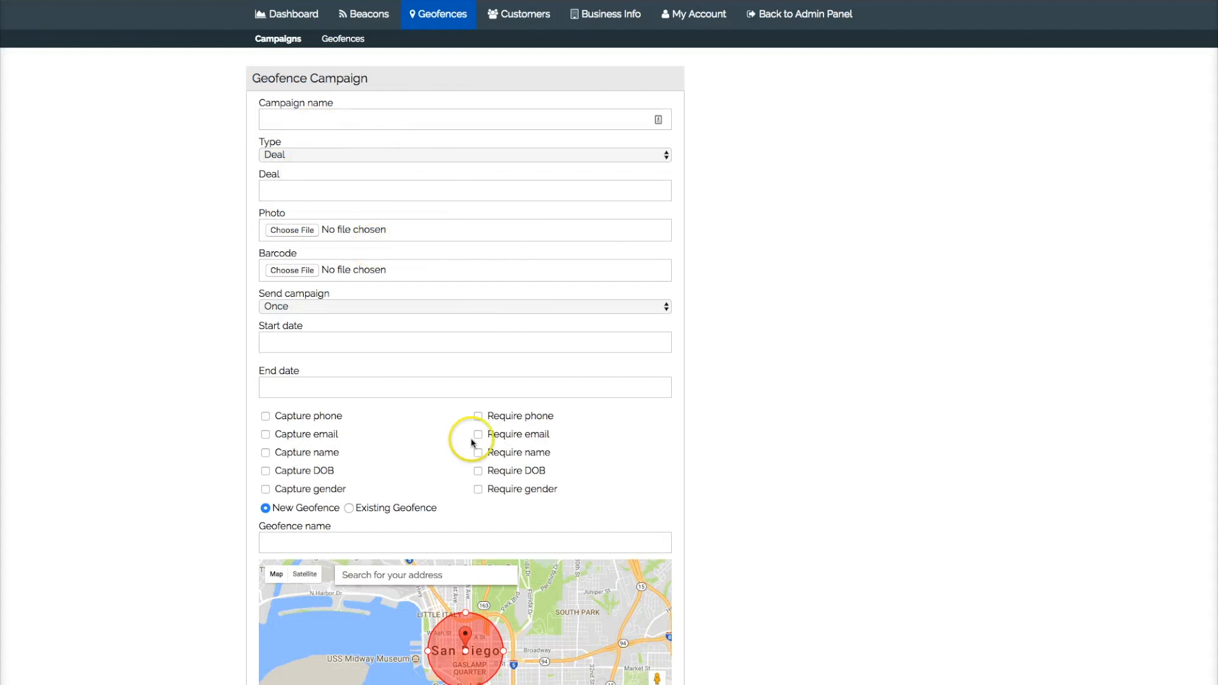
pyautogui.scroll(-3)
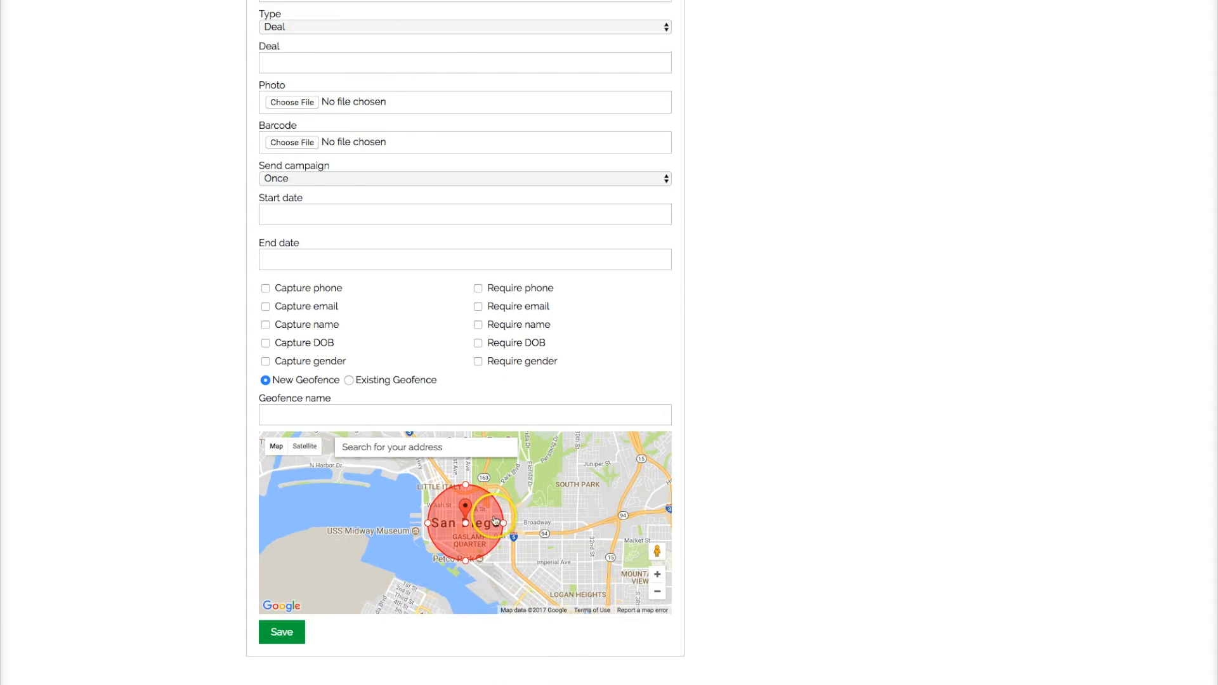
pyautogui.moveTo(502, 520); pyautogui.dragTo(567, 523)
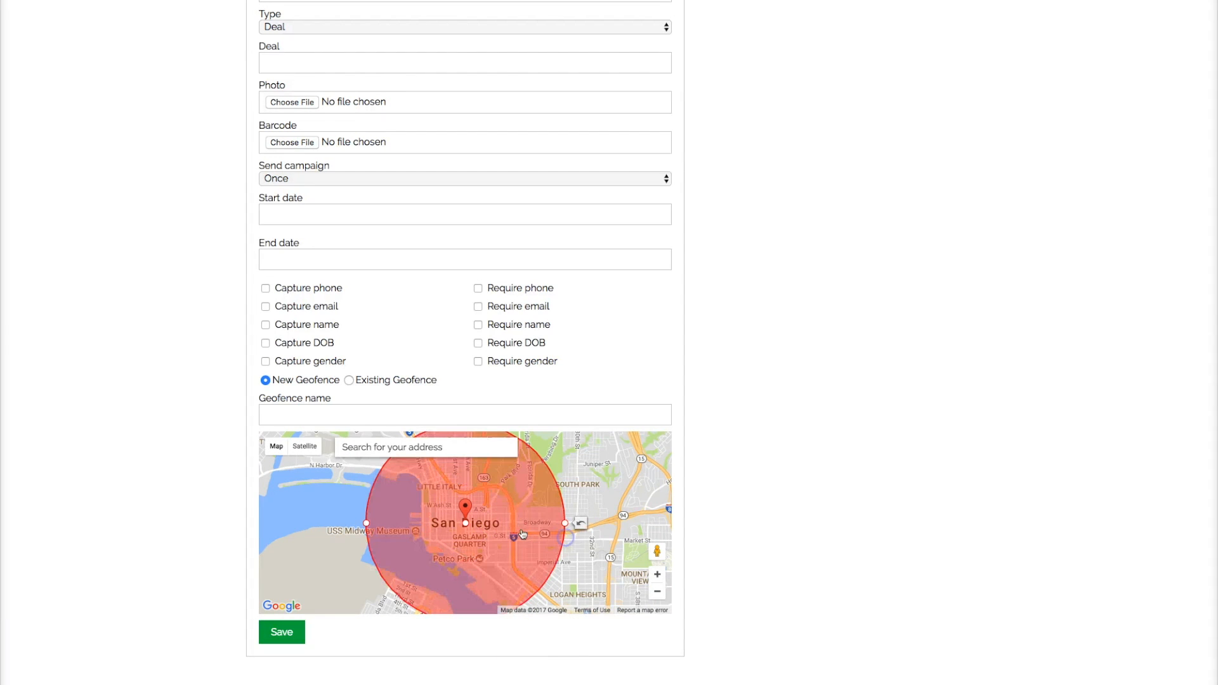